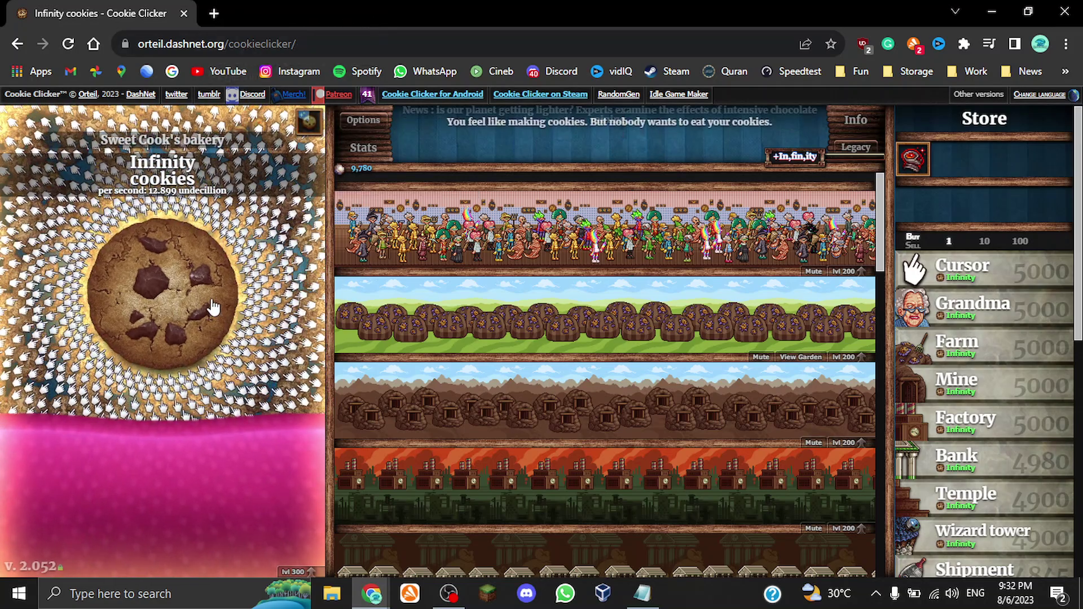
Bake more cookies by hitting the big cookie nine times
{"action": "left_click", "coordinate": [214, 307]}
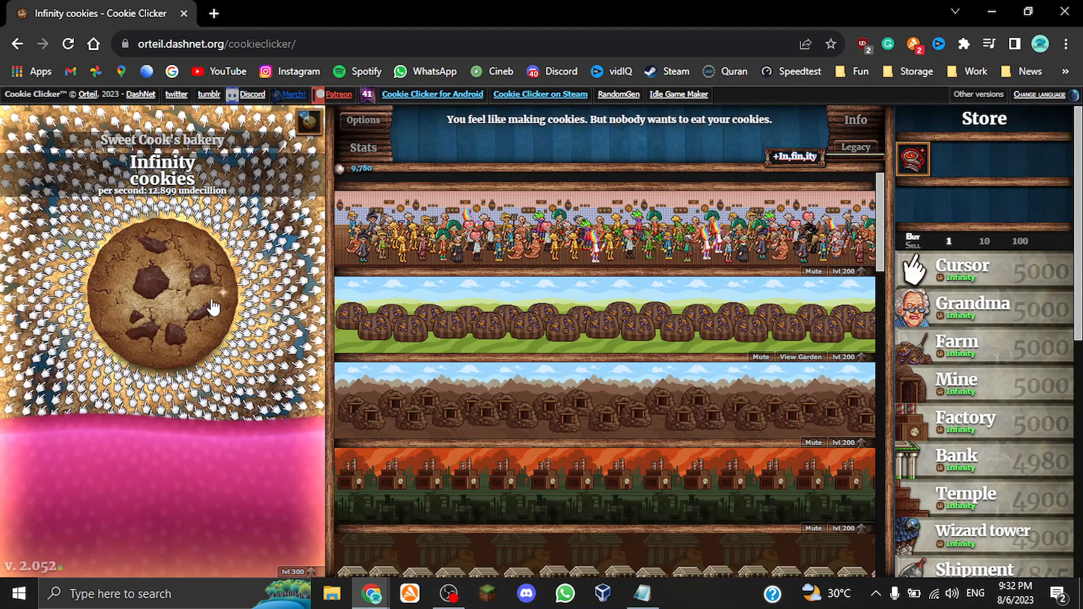
{"action": "left_click", "coordinate": [214, 307]}
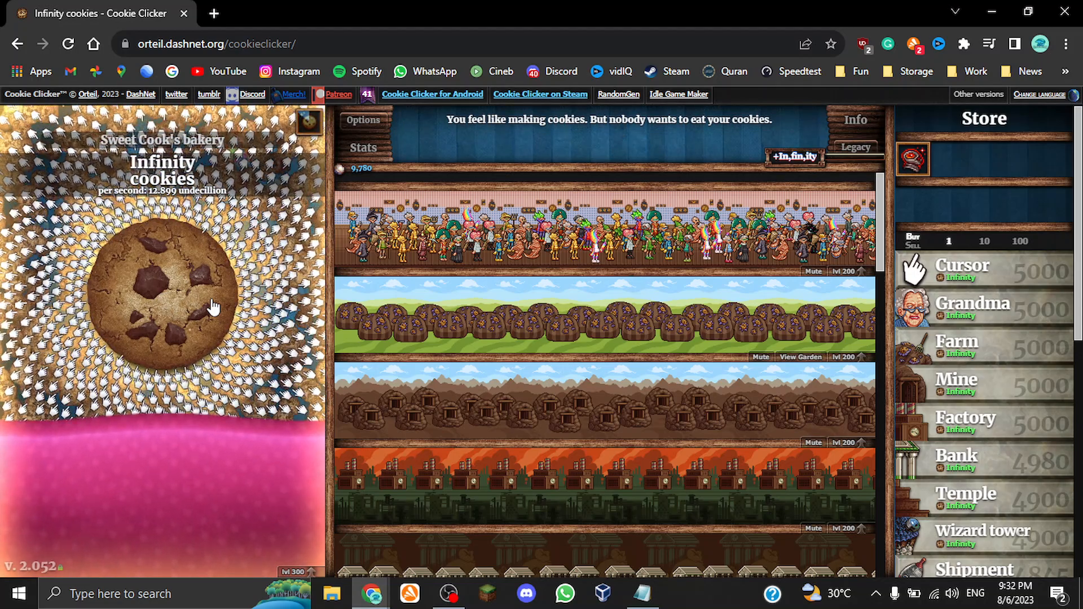
{"action": "left_click", "coordinate": [214, 305]}
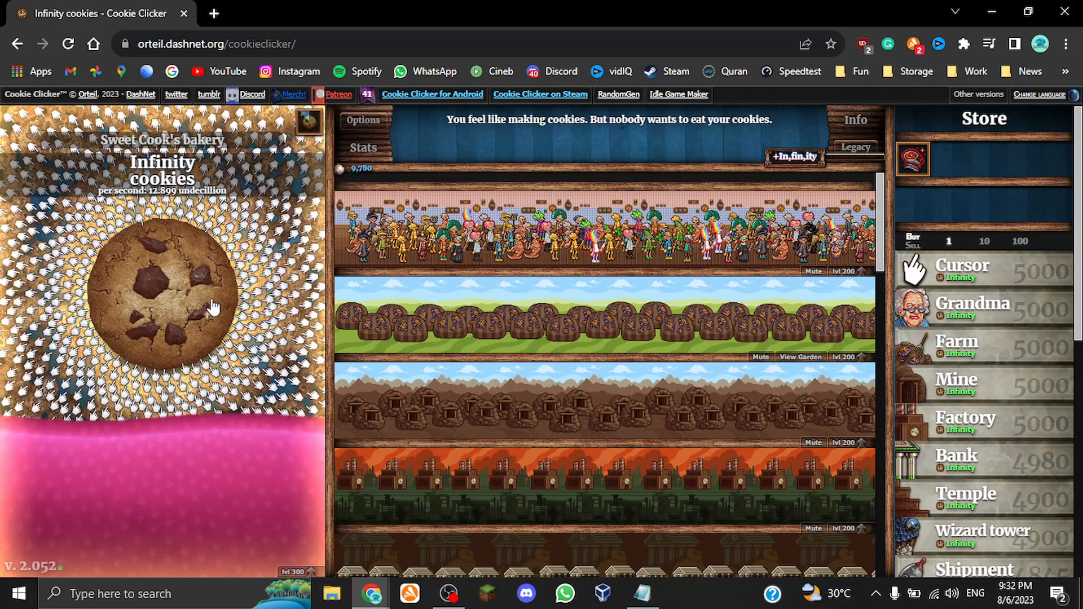
{"action": "left_click", "coordinate": [216, 304]}
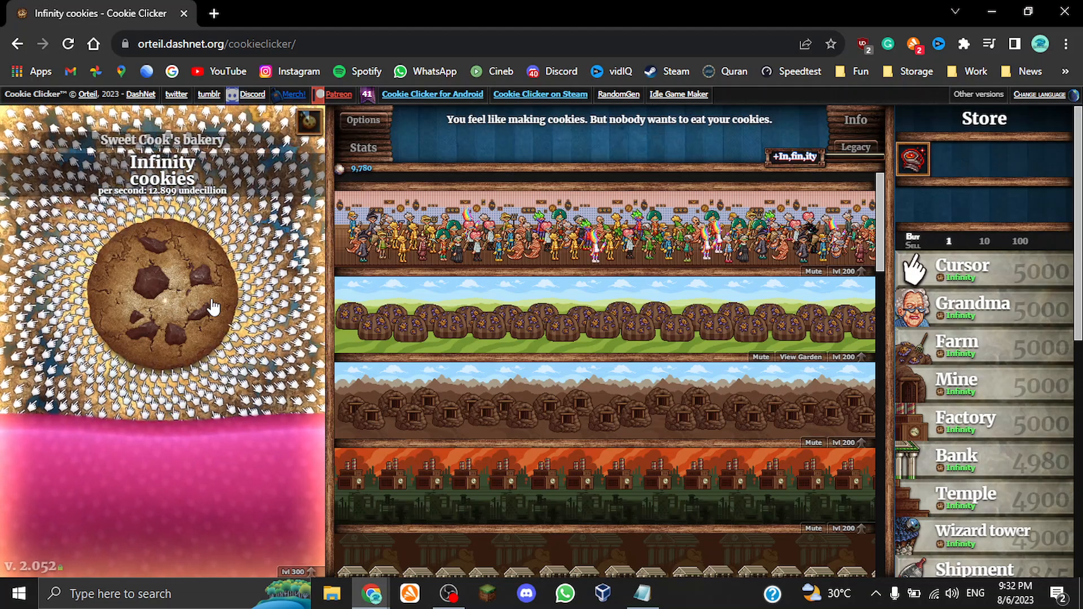
{"action": "left_click", "coordinate": [215, 306]}
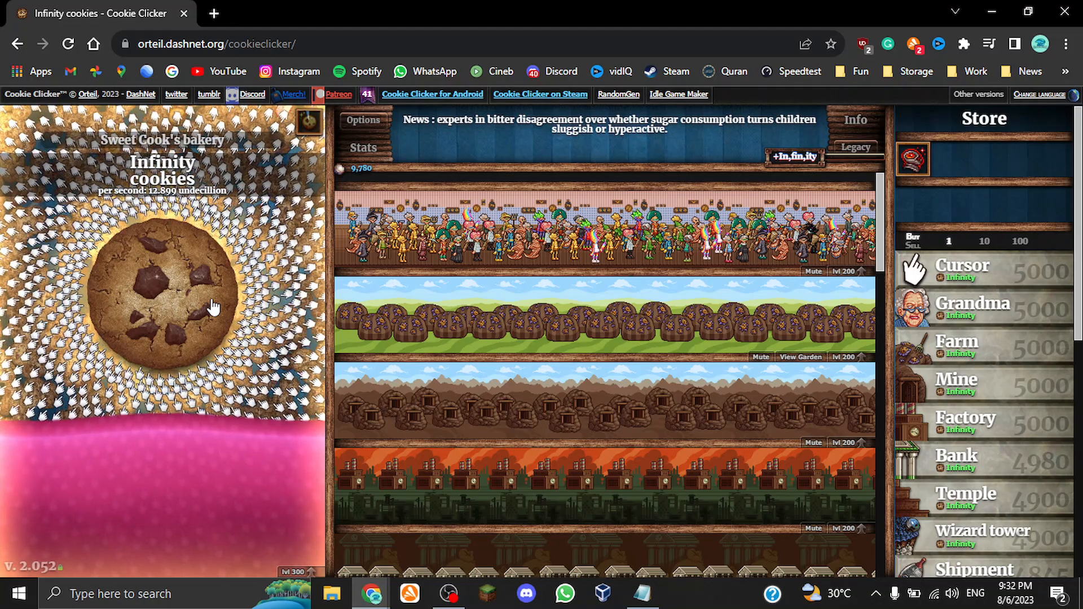
{"action": "left_click", "coordinate": [215, 307]}
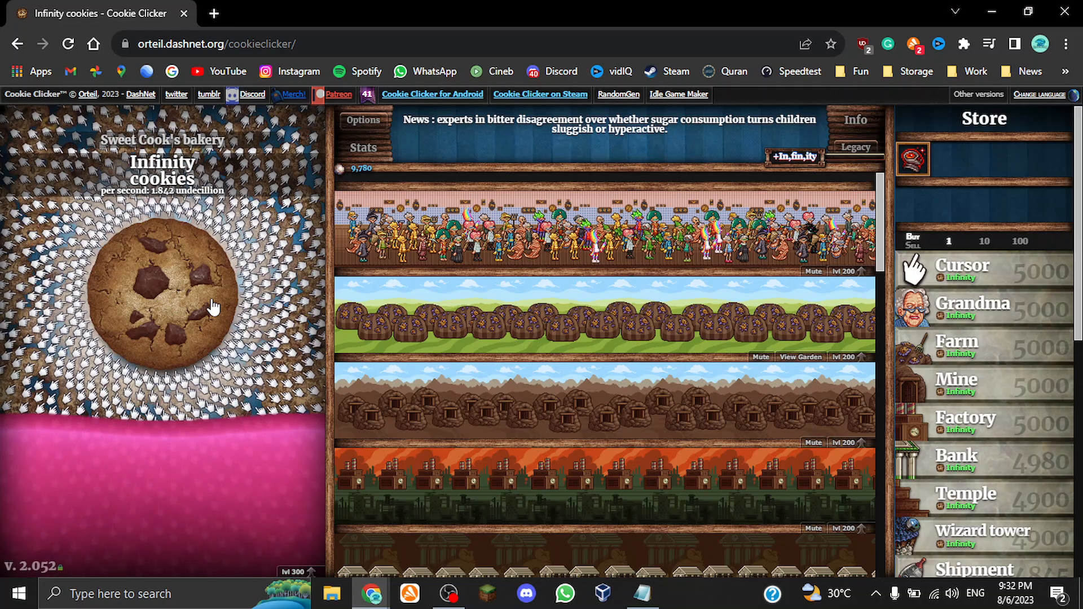
{"action": "left_click", "coordinate": [215, 306]}
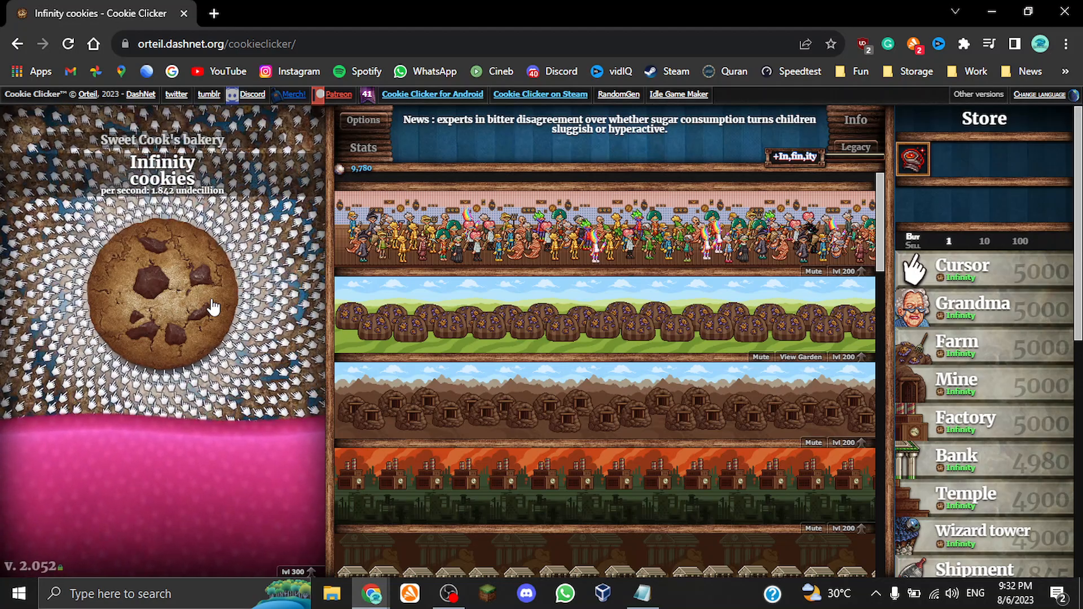
{"action": "left_click", "coordinate": [214, 306]}
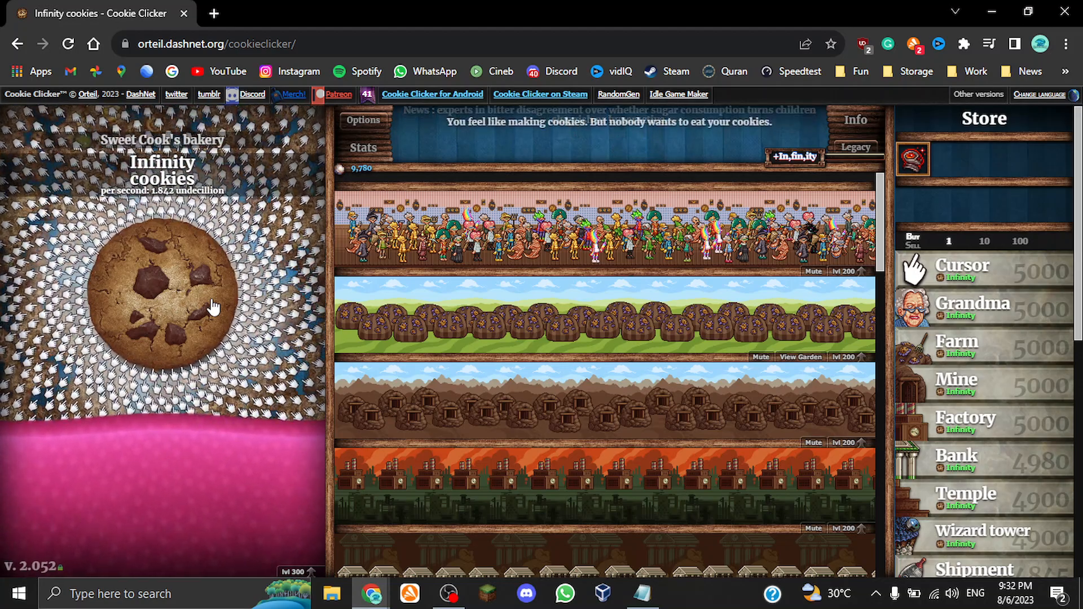
{"action": "left_click", "coordinate": [215, 306]}
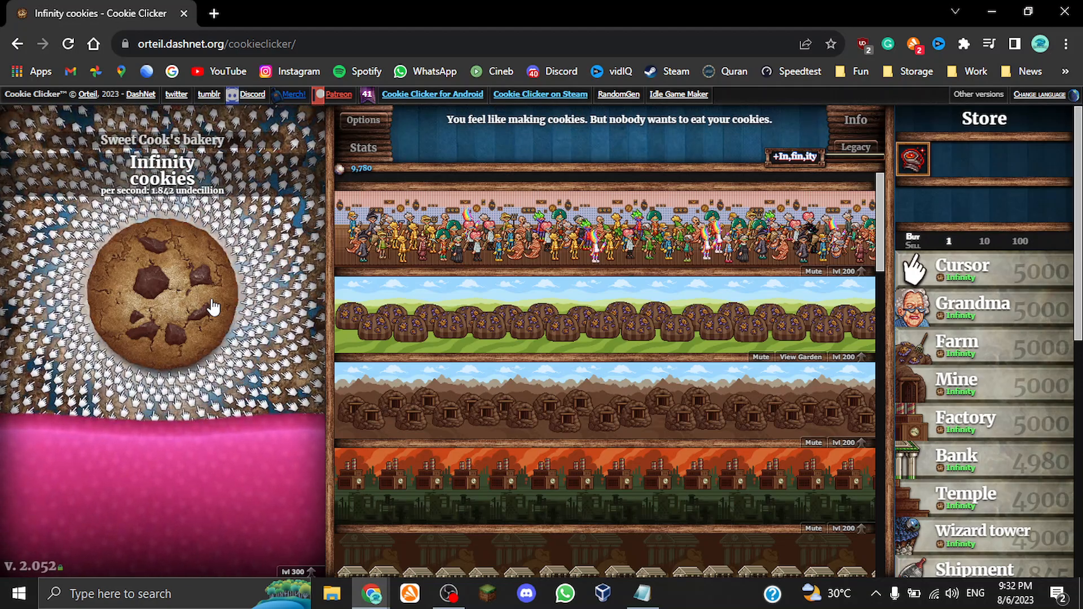
Switch the Store to buying buildings ten at a time
{"action": "left_click", "coordinate": [984, 242]}
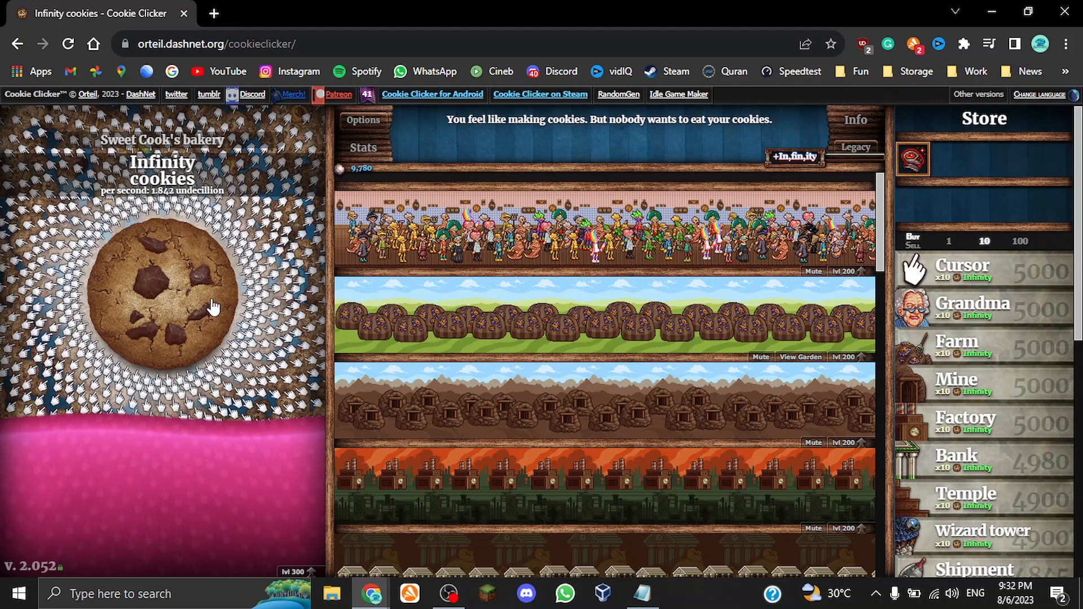
{"action": "left_click", "coordinate": [641, 593]}
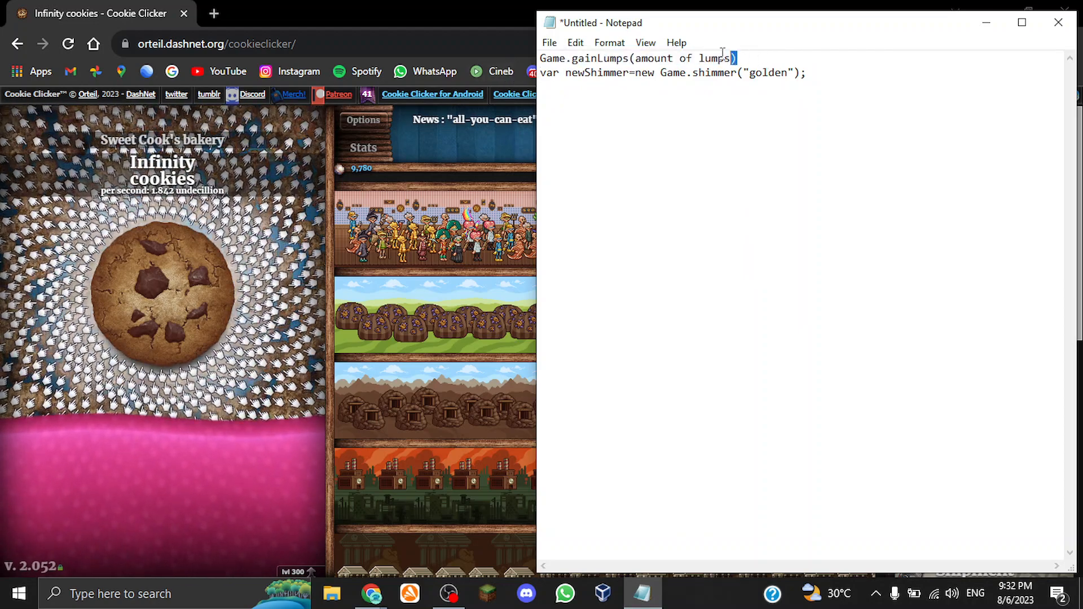
Select the whole Game.gainLumps command line in Notepad
{"action": "triple_click", "coordinate": [635, 58]}
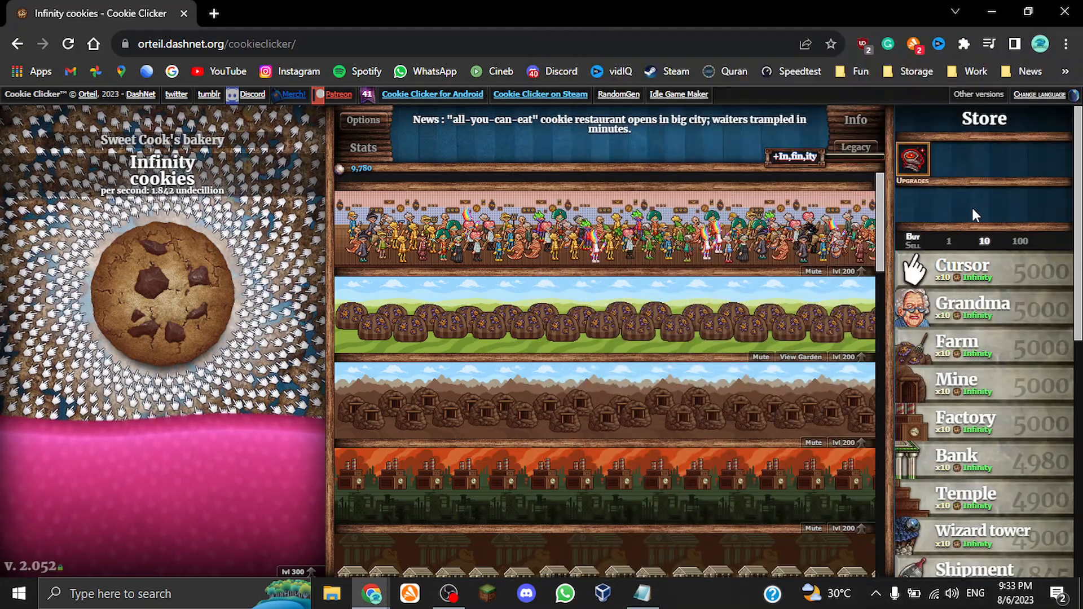
Try inspecting the Store area, backing out and keeping buy-ten active
{"action": "key", "text": "F12"}
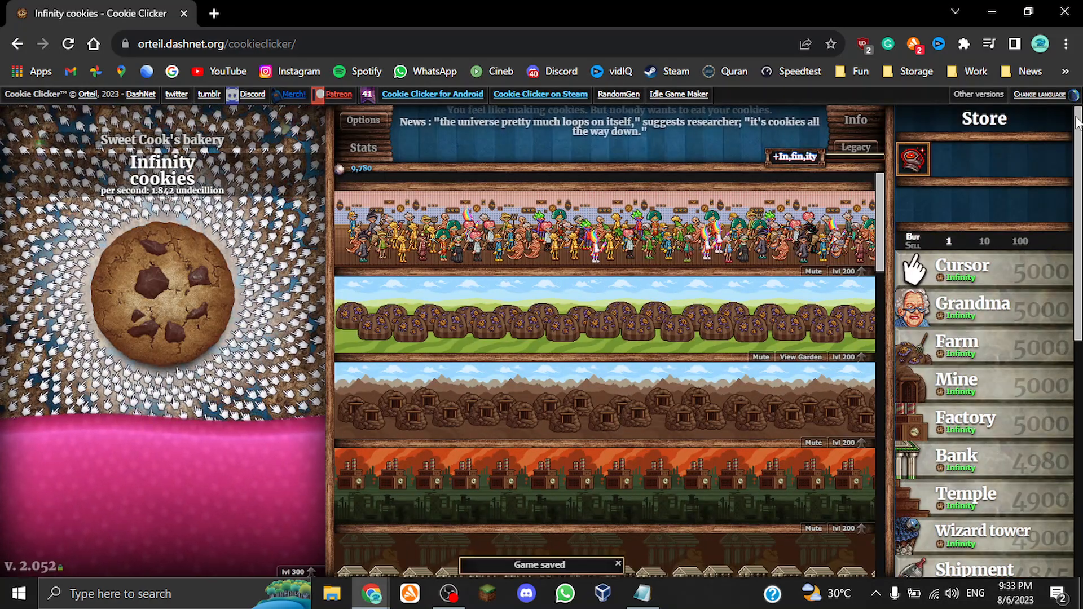
{"action": "right_click", "coordinate": [912, 159]}
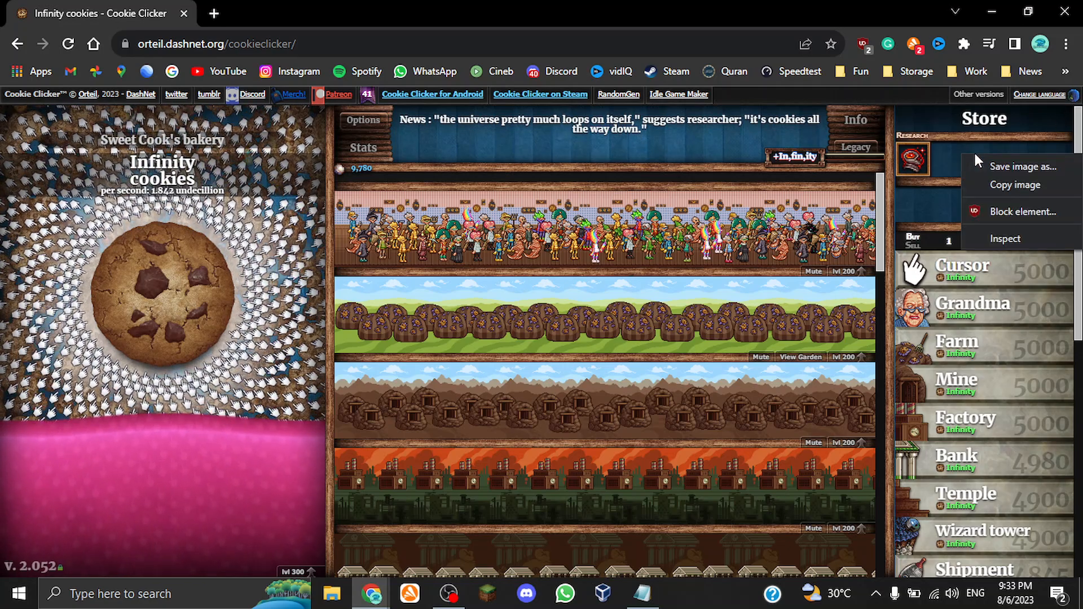
{"action": "left_click", "coordinate": [940, 209]}
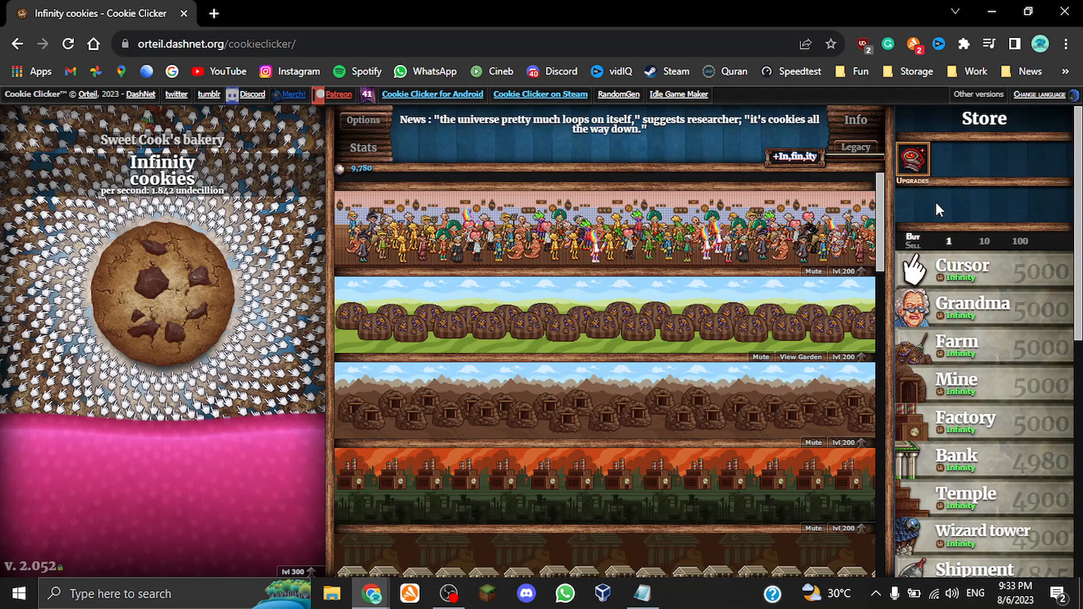
{"action": "left_click", "coordinate": [984, 242]}
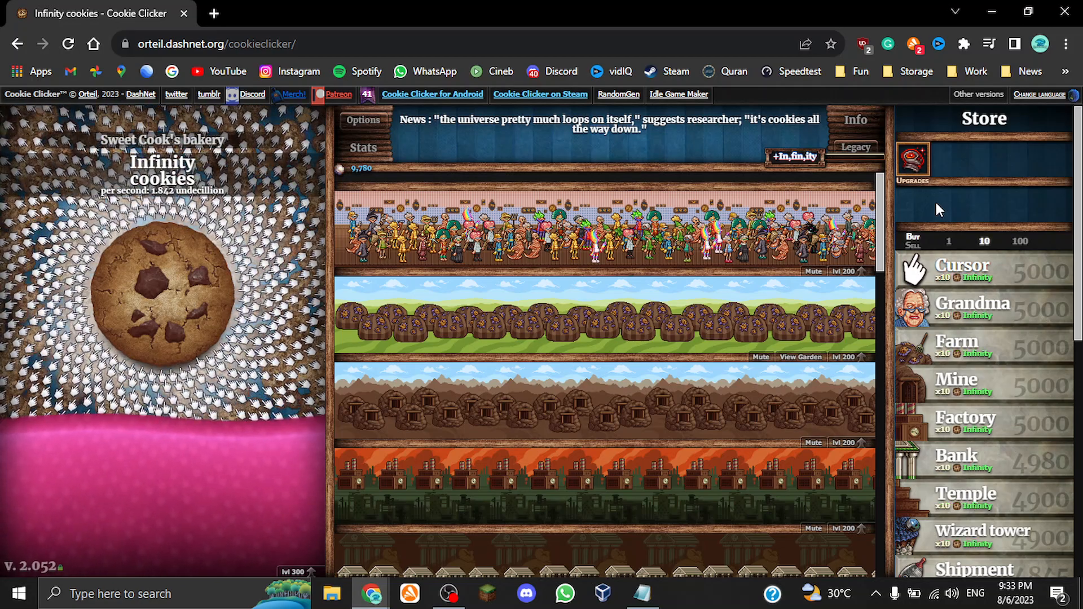
Open the browser developer tools beside the game page with F12
{"action": "key", "text": "F12"}
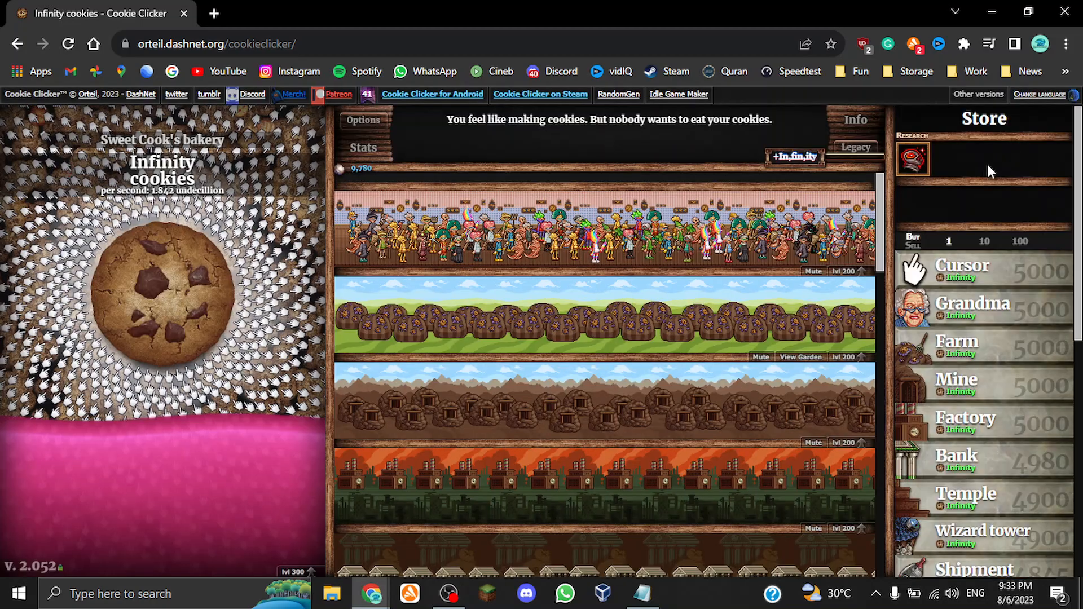
{"action": "right_click", "coordinate": [913, 159]}
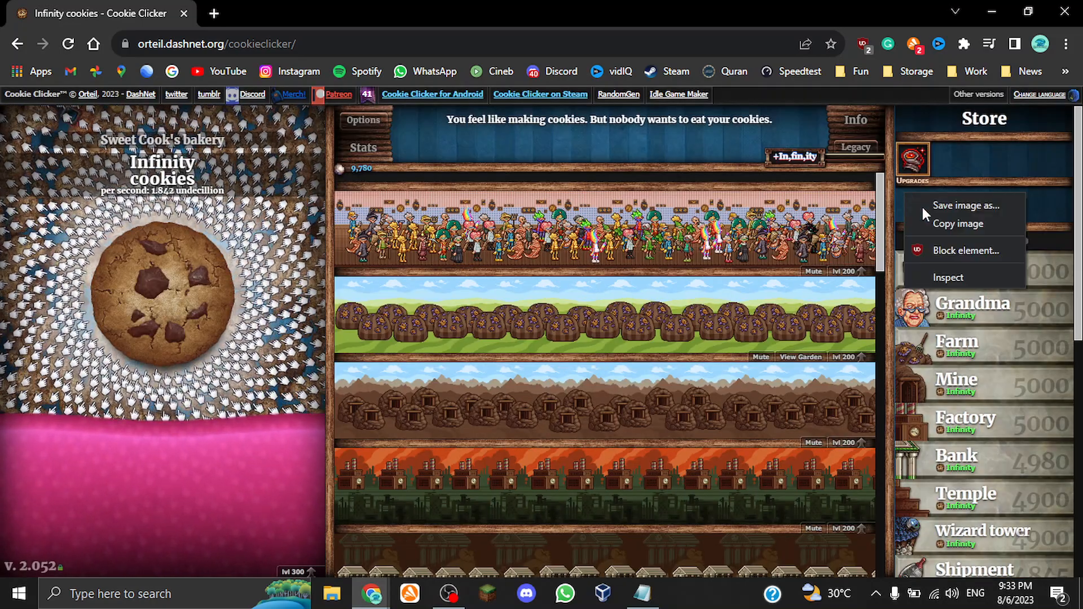
{"action": "mouse_move", "coordinate": [961, 269]}
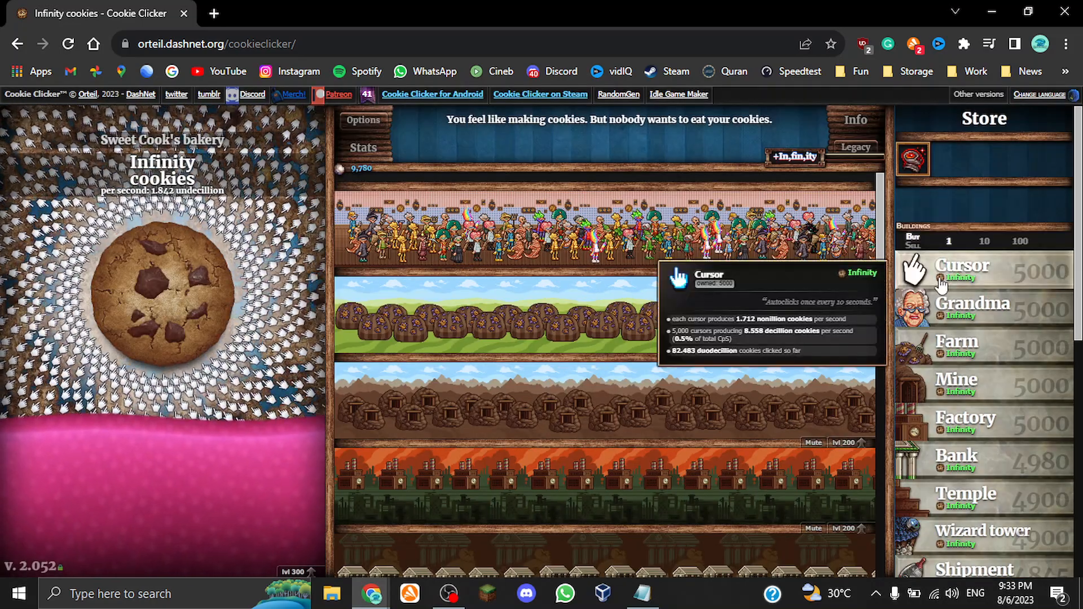
{"action": "key", "text": "F12"}
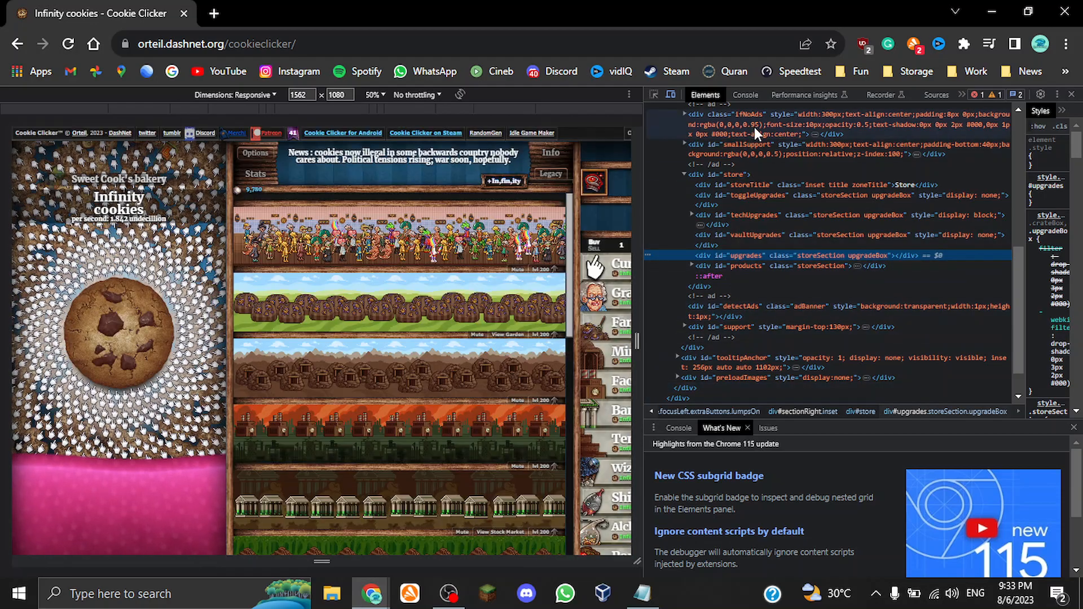
{"action": "mouse_move", "coordinate": [745, 94]}
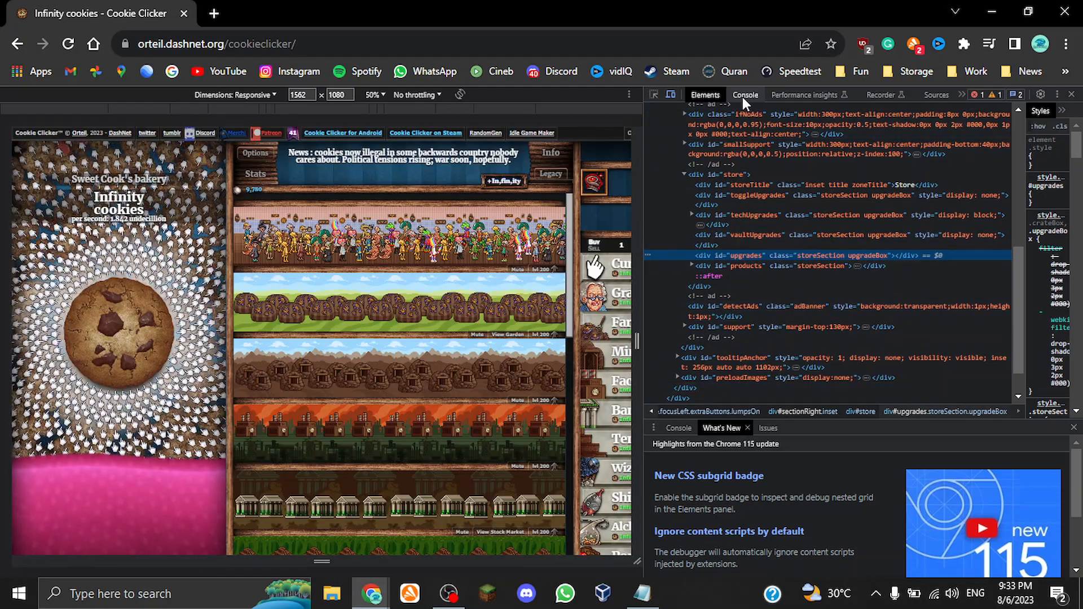
Switch to the Console and start editing the pasted Game.gainLumps command
{"action": "left_click", "coordinate": [745, 95]}
{"action": "type", "text": "Game.gainLumps(amount of lumps)"}
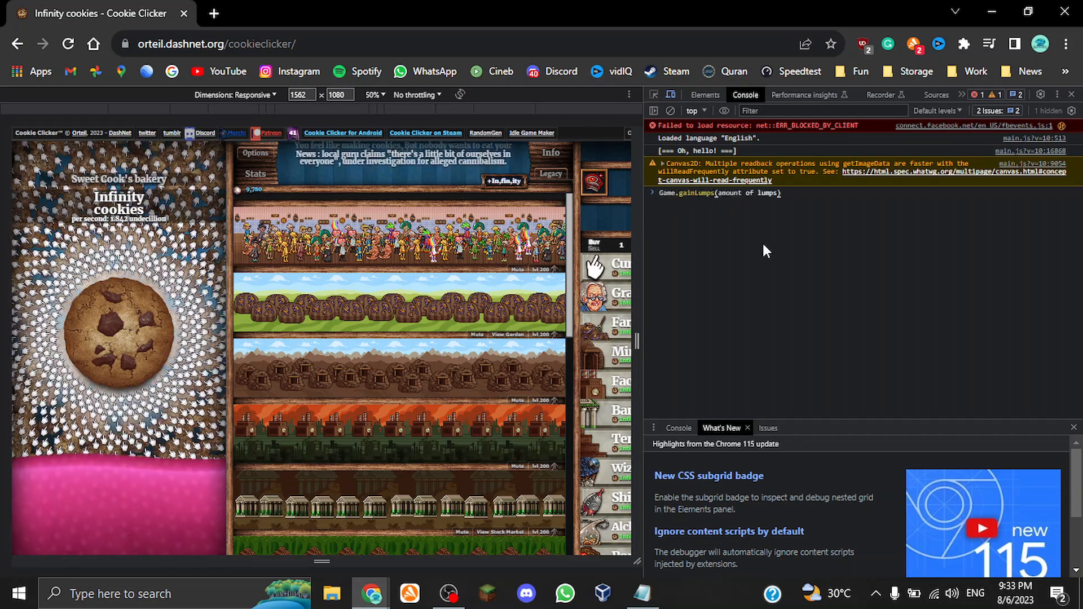
{"action": "left_click", "coordinate": [118, 329]}
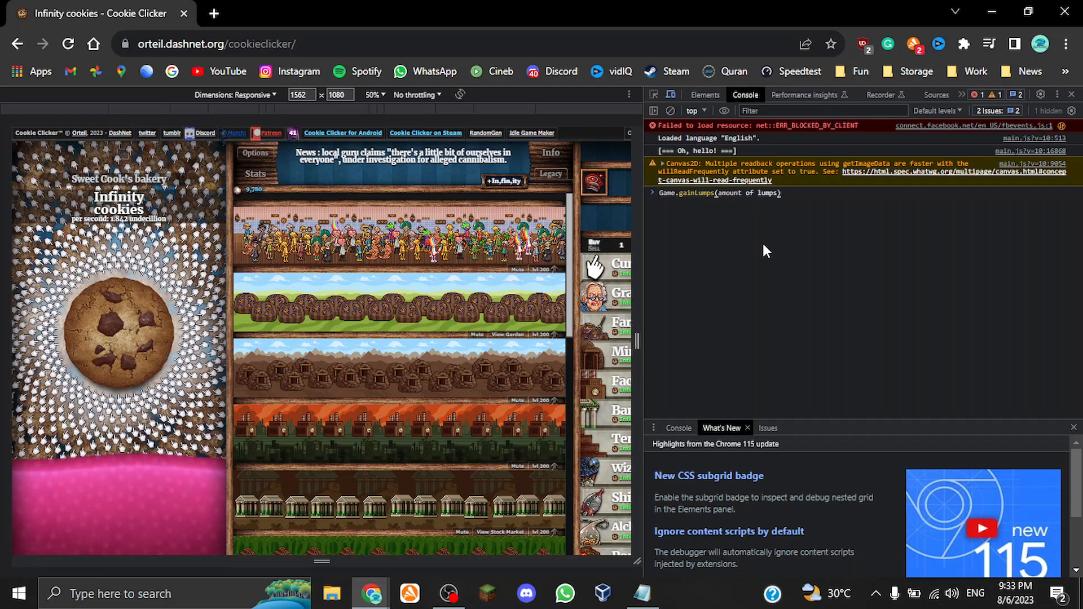
{"action": "mouse_move", "coordinate": [793, 222]}
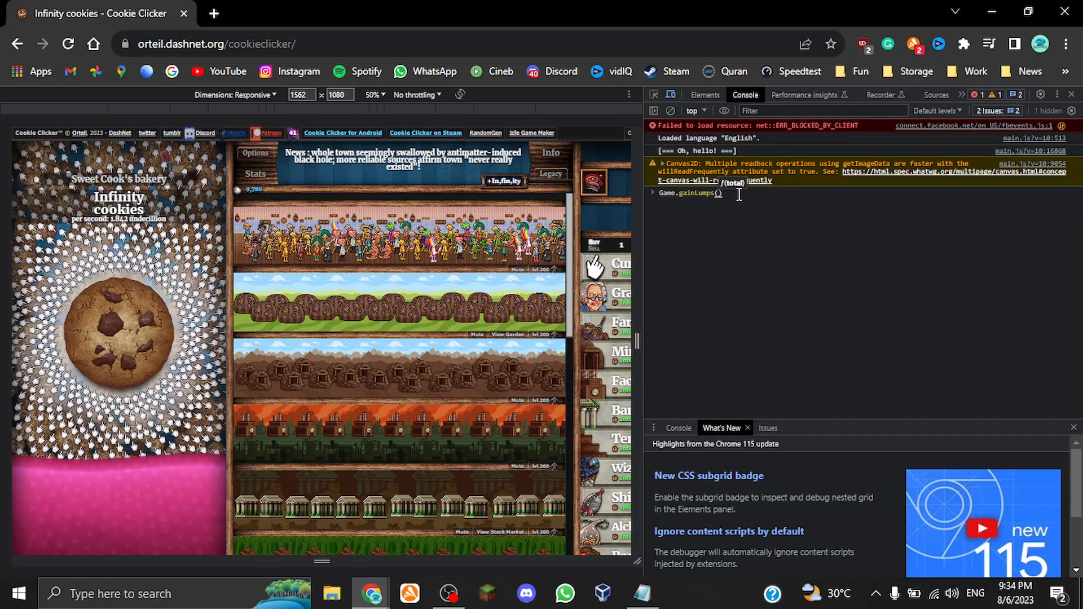
Run Game.gainLumps with 2500 and then 75000 sugar lumps
{"action": "left_click", "coordinate": [118, 339]}
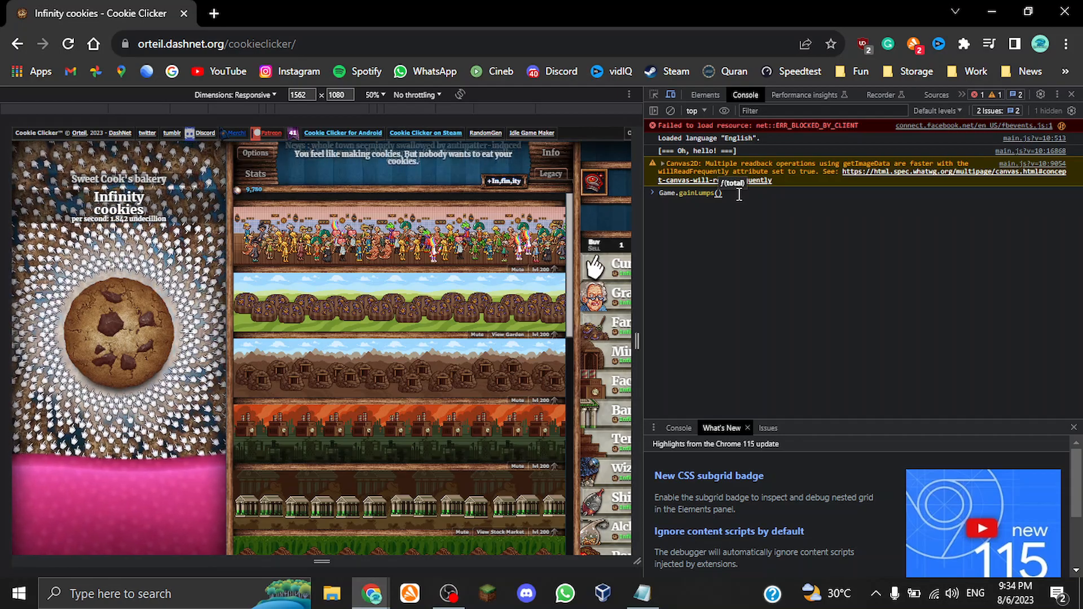
{"action": "type", "text": "2500"}
{"action": "type", "text": "Game.gainLumps(2)"}
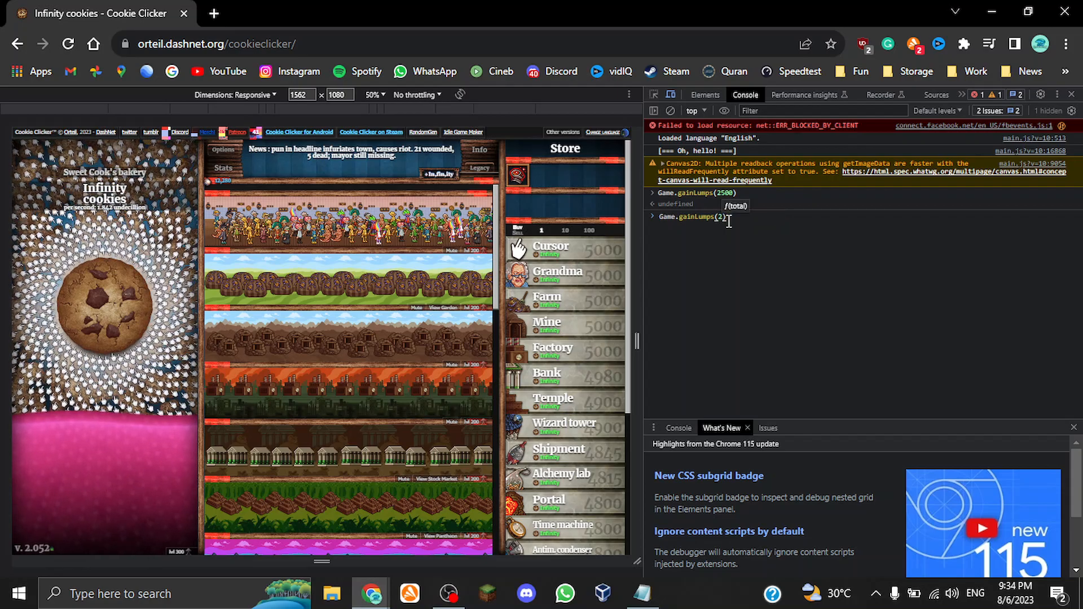
{"action": "key", "text": "Backspace"}
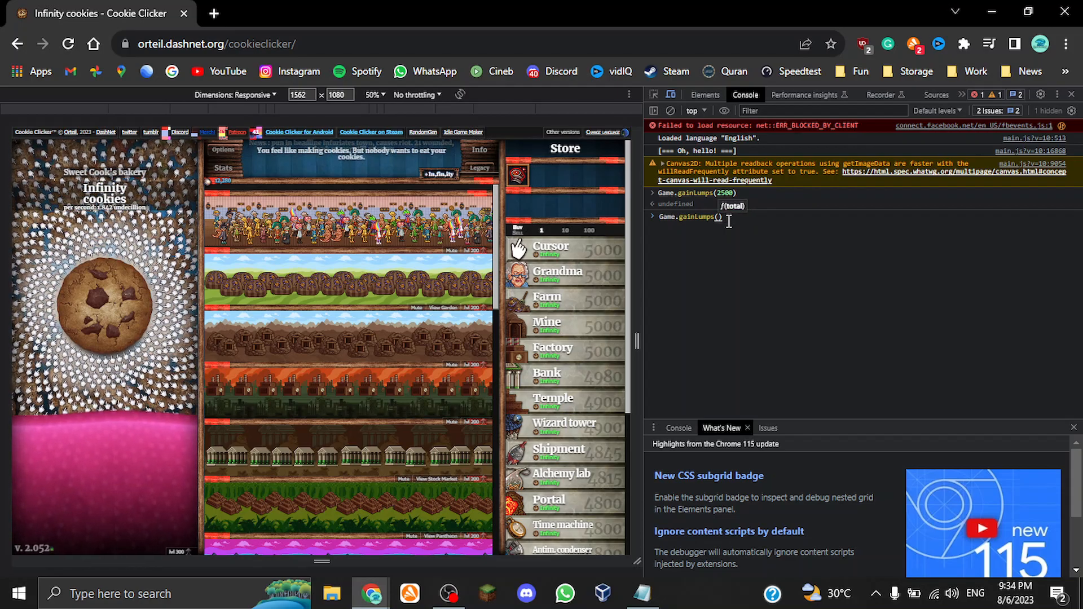
{"action": "type", "text": "7500"}
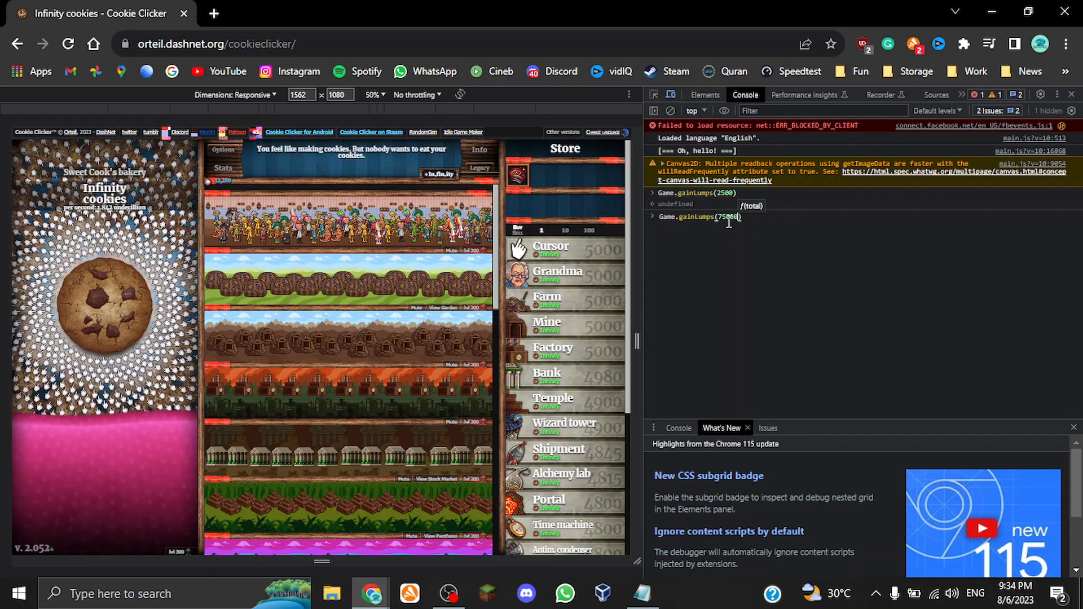
{"action": "key", "text": "Return"}
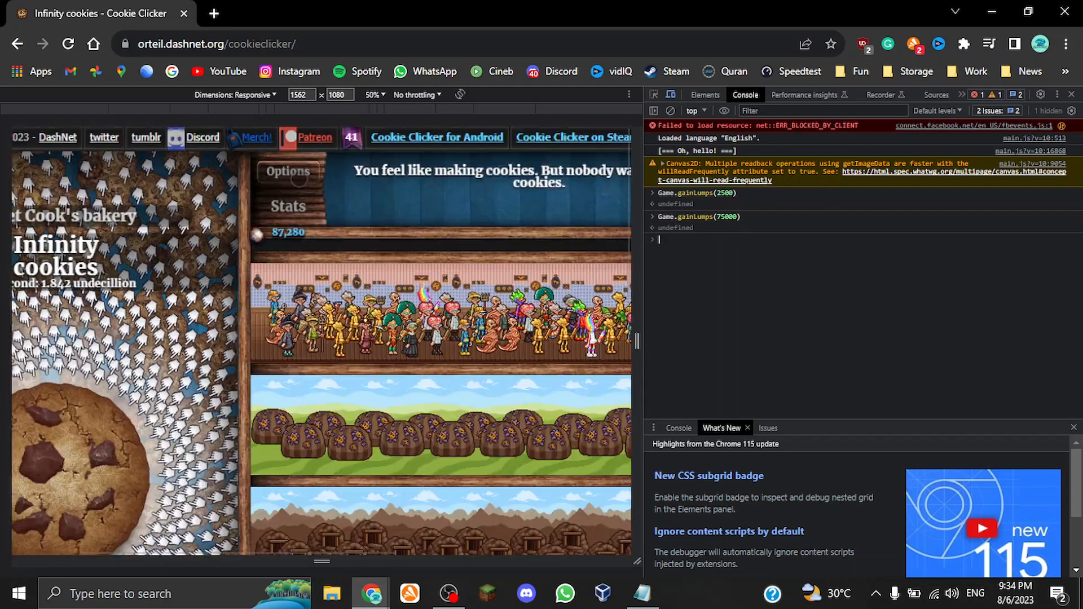
Enter a third Game.gainLumps call with 10000 lumps, not yet run
{"action": "type", "text": "Game.gainLumps(amount of lumps)"}
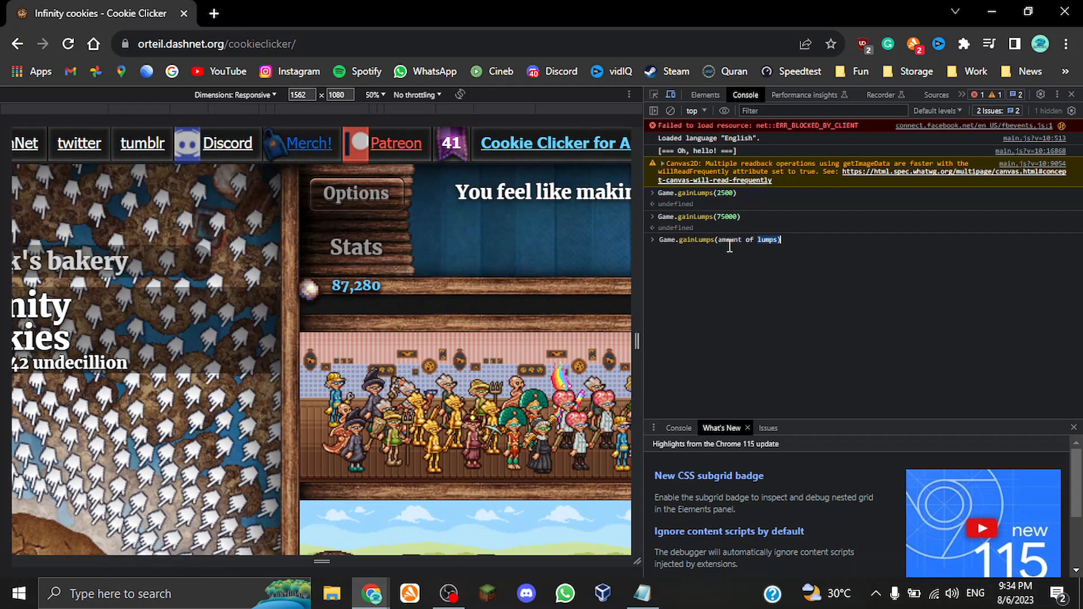
{"action": "type", "text": "1000"}
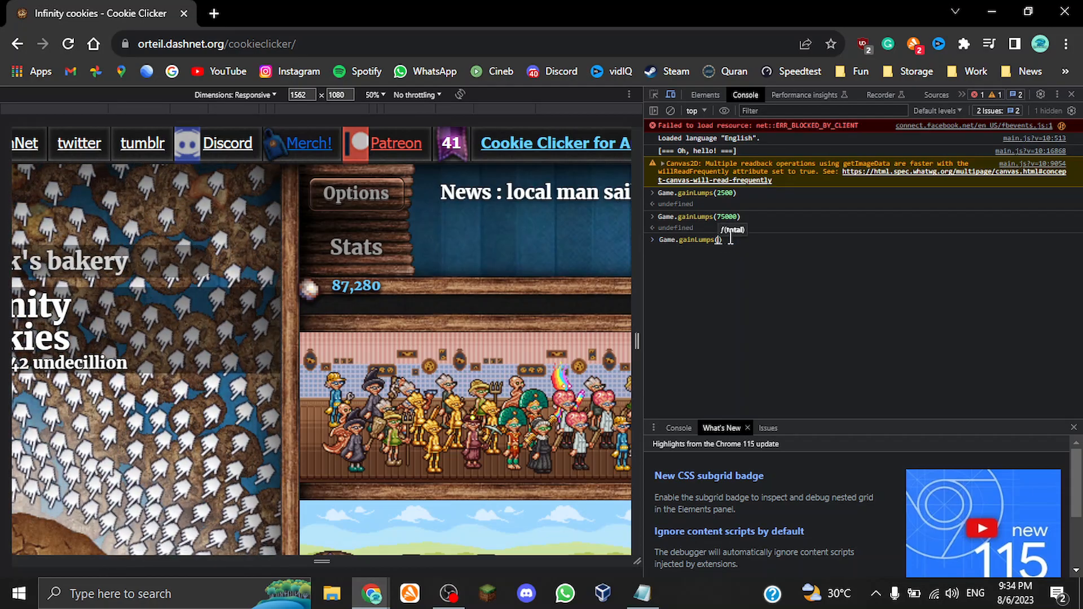
{"action": "type", "text": "10000"}
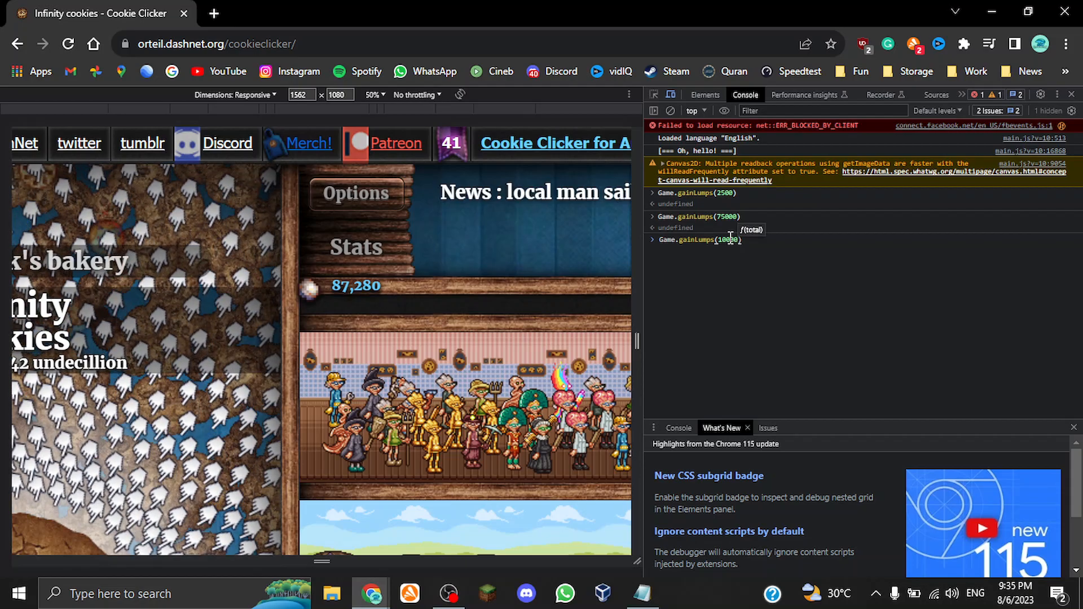
{"action": "mouse_move", "coordinate": [810, 285]}
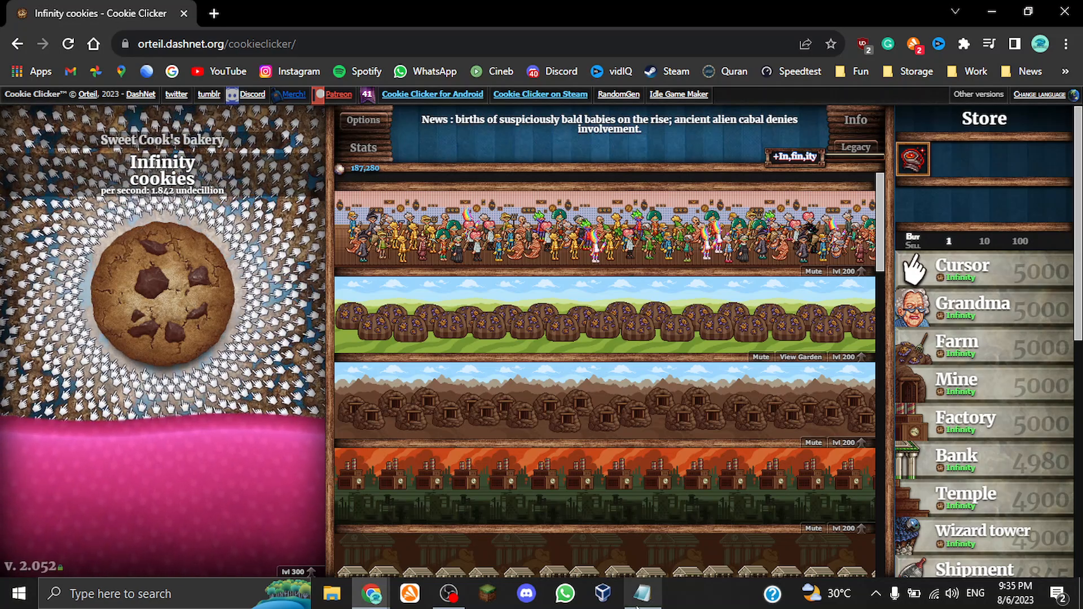
{"action": "mouse_move", "coordinate": [642, 592]}
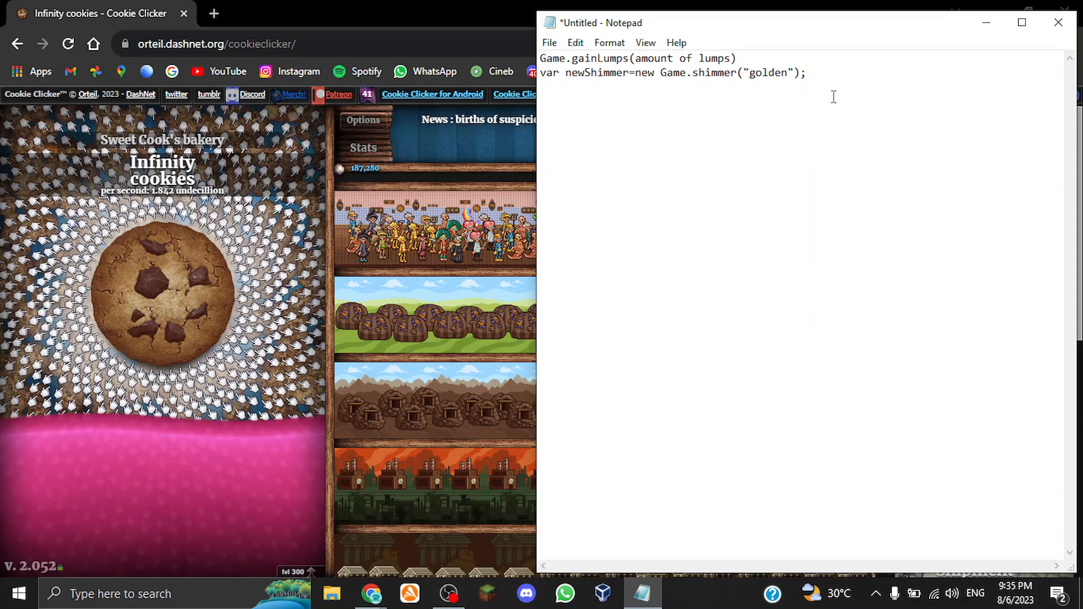
Select the golden-cookie shimmer command line and keep the Store buying ten at a time
{"action": "triple_click", "coordinate": [670, 72]}
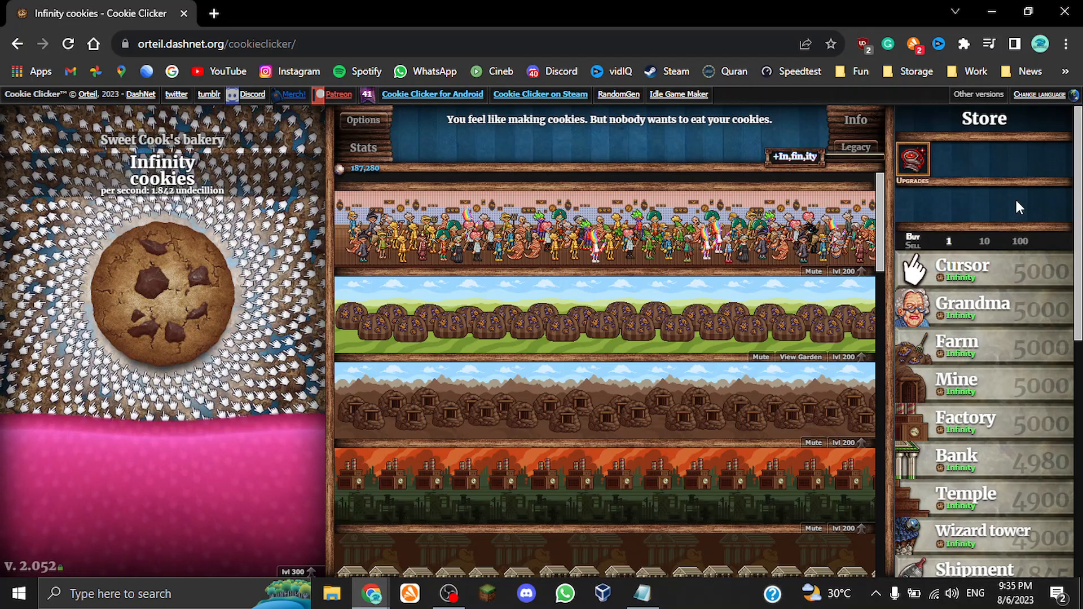
{"action": "left_click", "coordinate": [163, 290]}
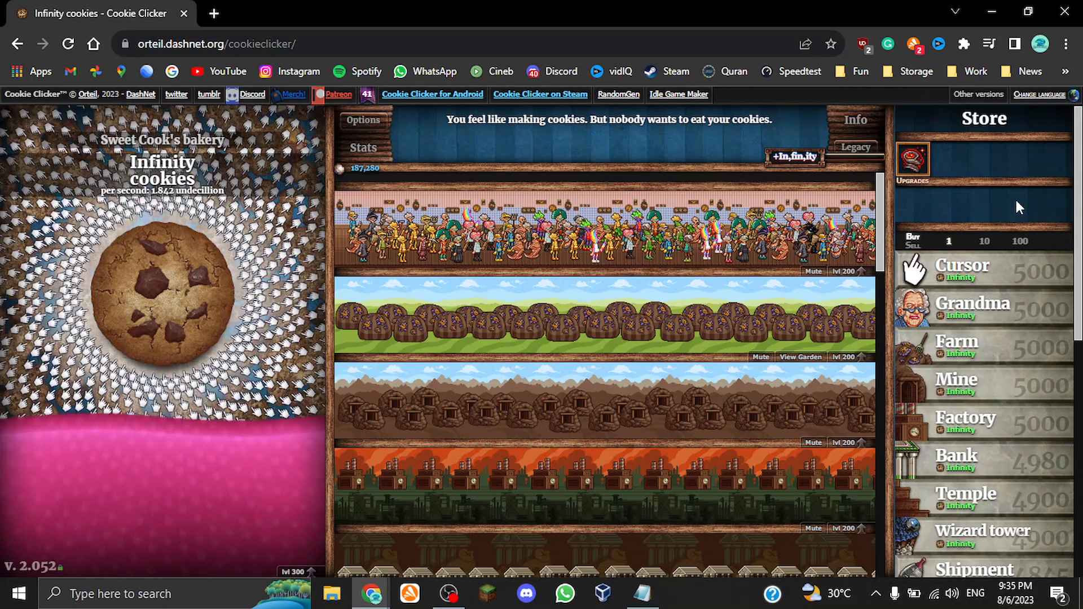
{"action": "left_click", "coordinate": [163, 296]}
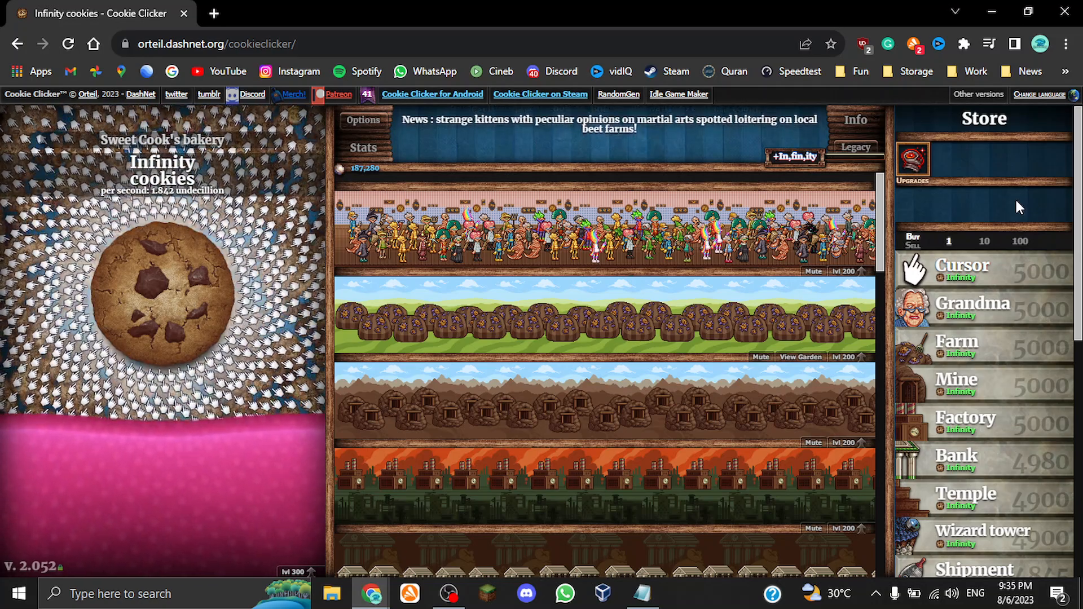
{"action": "left_click", "coordinate": [984, 242]}
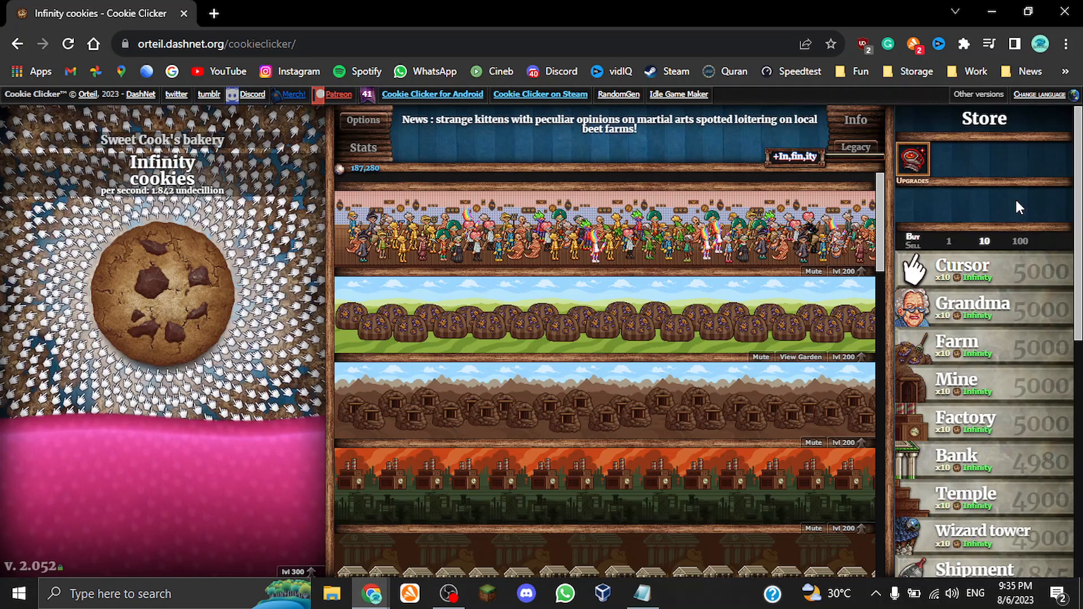
{"action": "left_click", "coordinate": [161, 294]}
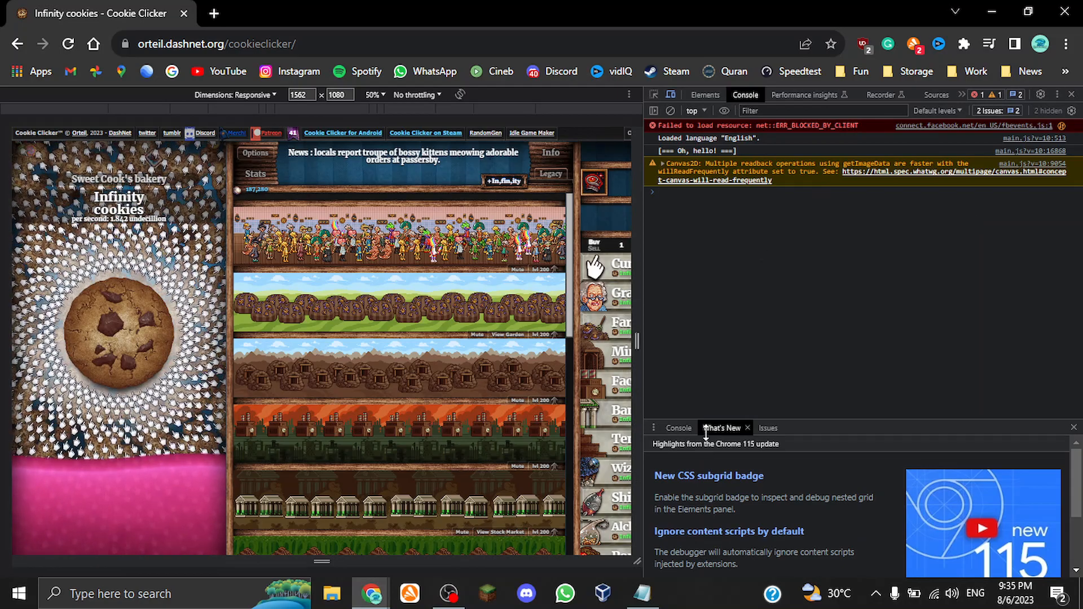
Run var newShimmer=new Game.shimmer("golden"); and collect the golden cookies for a Lucky bonus
{"action": "right_click", "coordinate": [671, 73]}
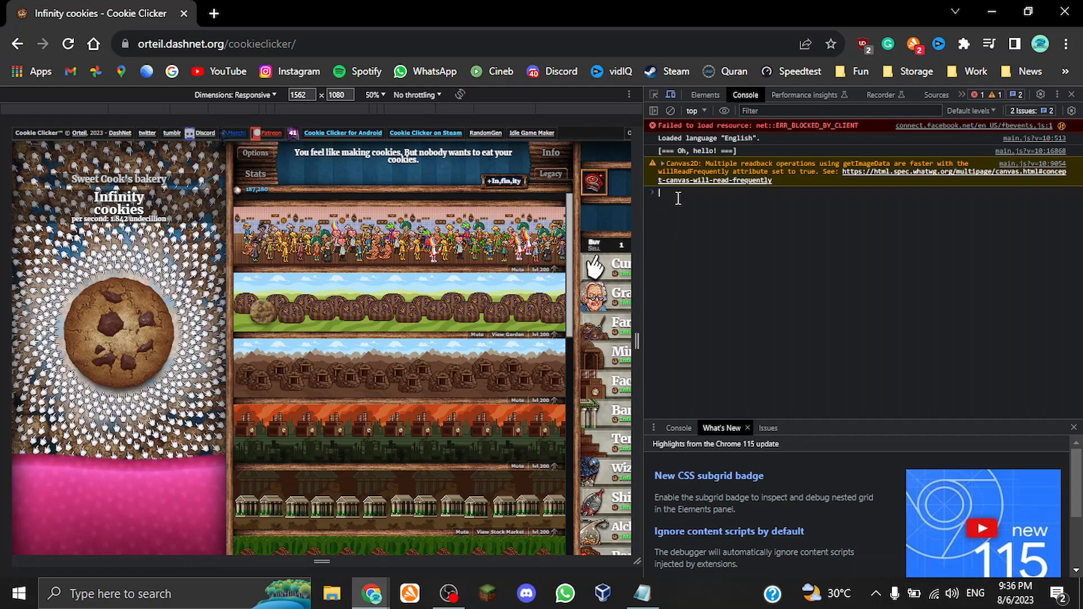
{"action": "type", "text": "var newShimmer=new Game.shimmer(\"golden\");"}
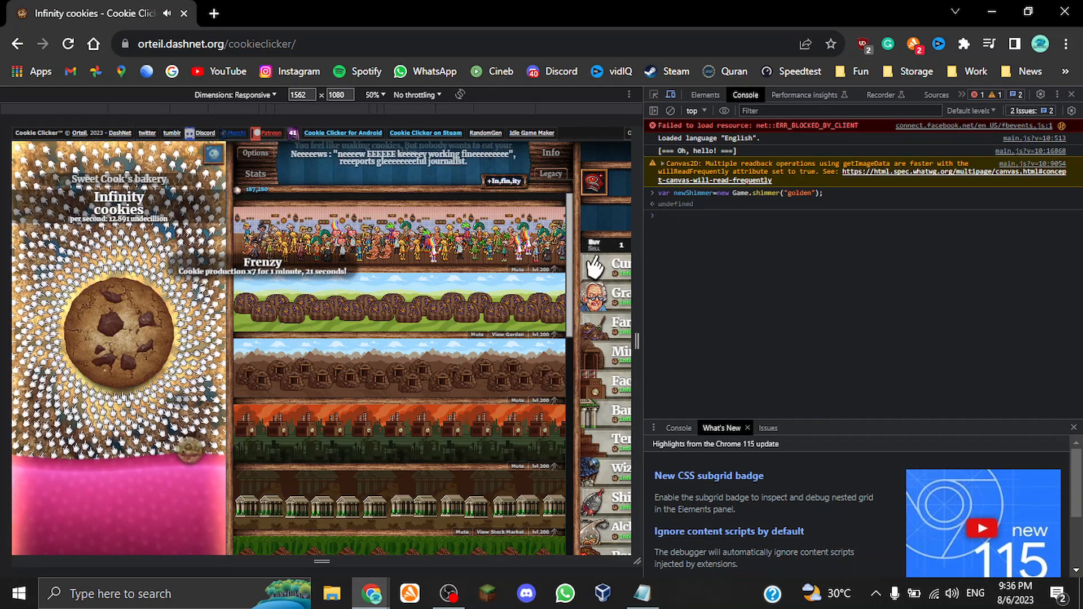
{"action": "left_click", "coordinate": [117, 338]}
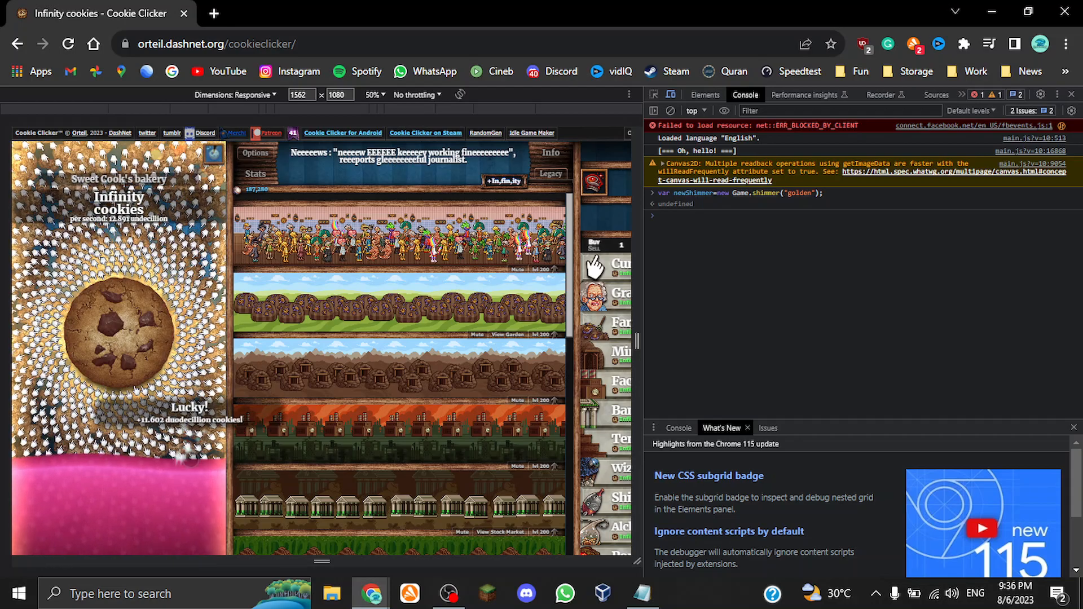
{"action": "left_click", "coordinate": [117, 332]}
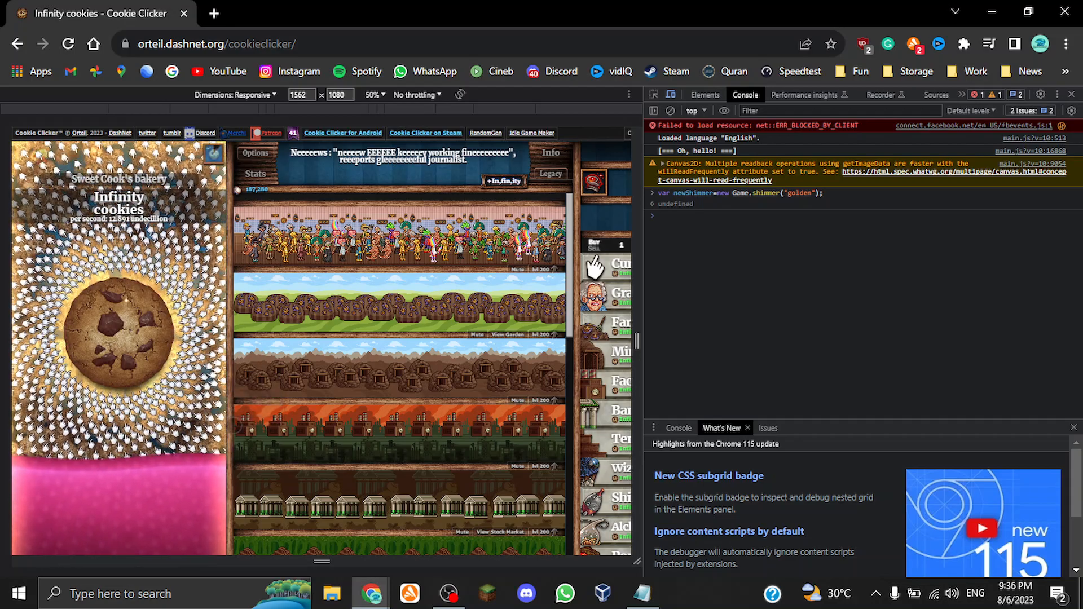
{"action": "left_click", "coordinate": [117, 345]}
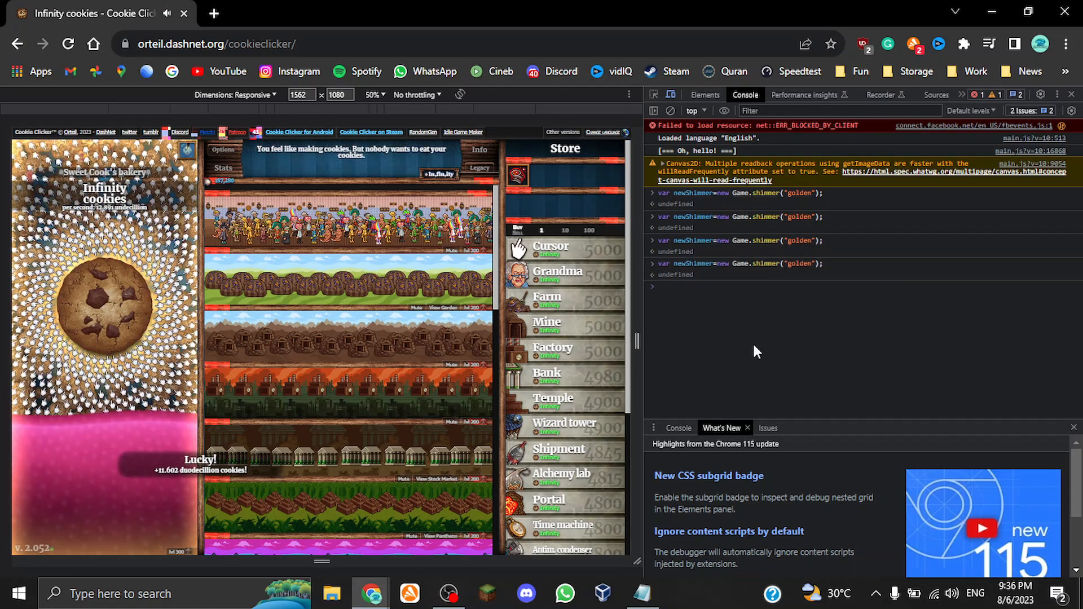
Collect each spawned golden cookie for Frenzy and Lucky bonuses
{"action": "left_click", "coordinate": [105, 307]}
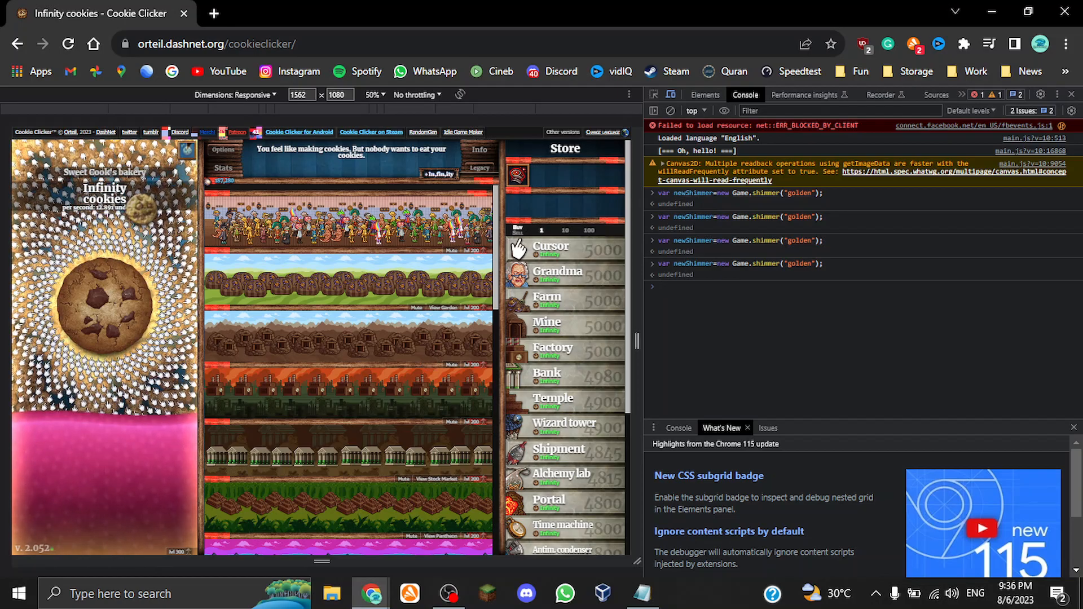
{"action": "left_click", "coordinate": [104, 307]}
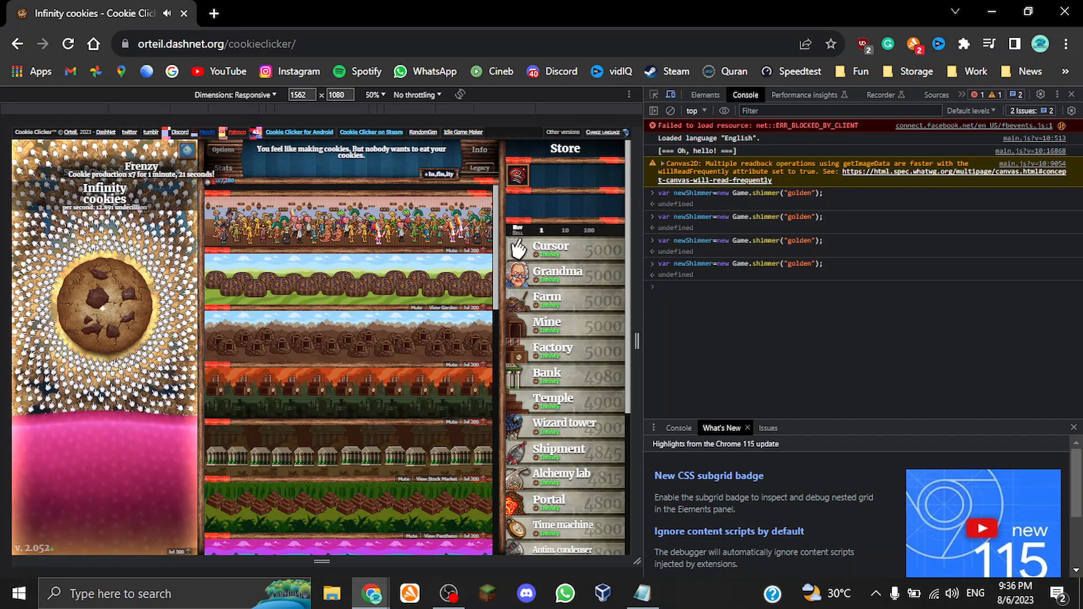
{"action": "left_click", "coordinate": [105, 303]}
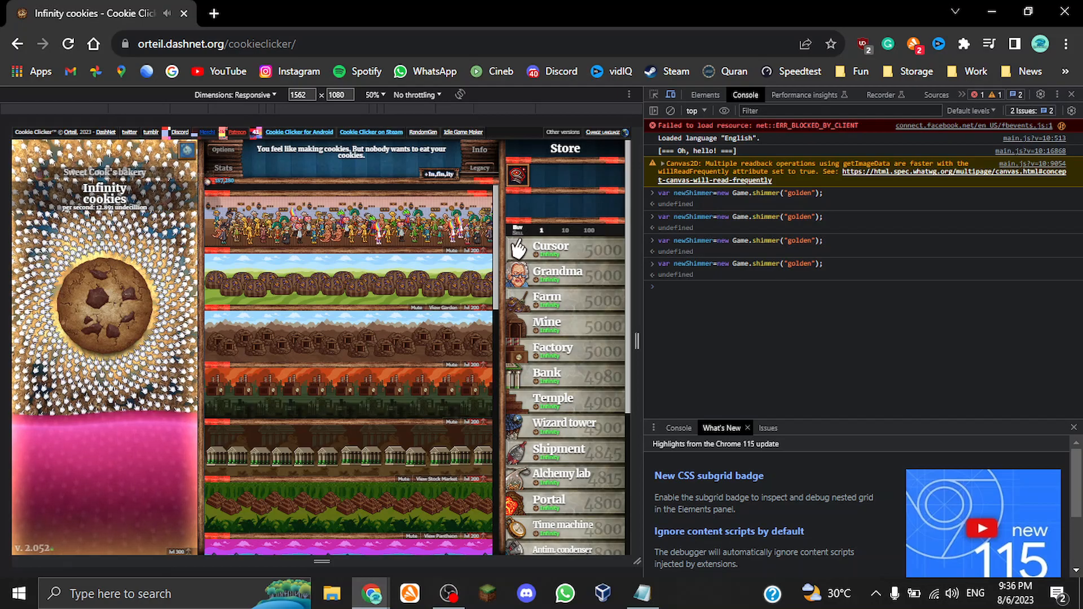
{"action": "left_click", "coordinate": [104, 309]}
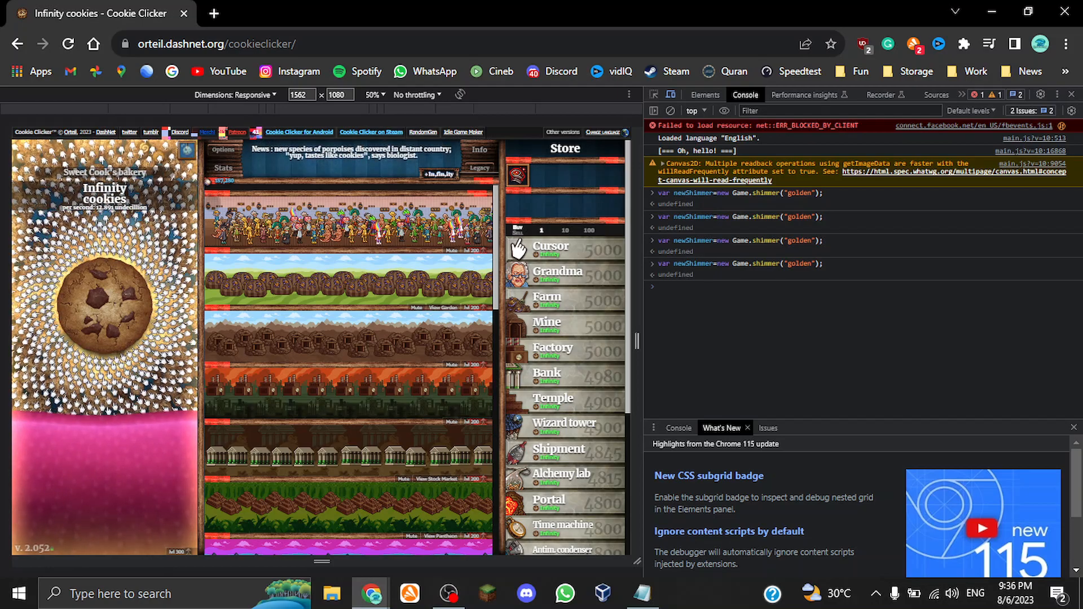
{"action": "left_click", "coordinate": [104, 307]}
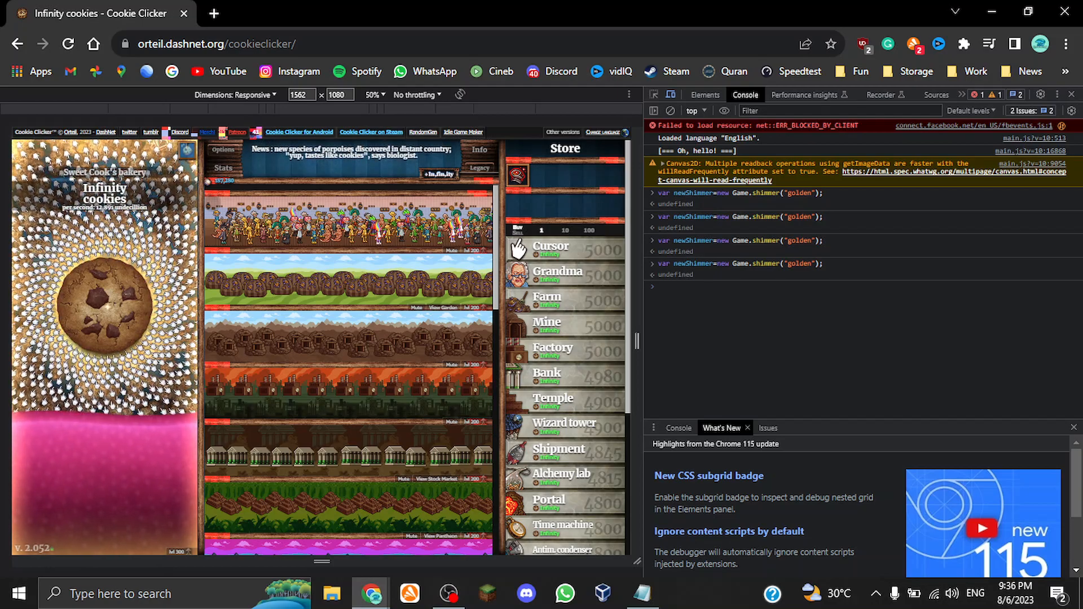
{"action": "left_click", "coordinate": [104, 309]}
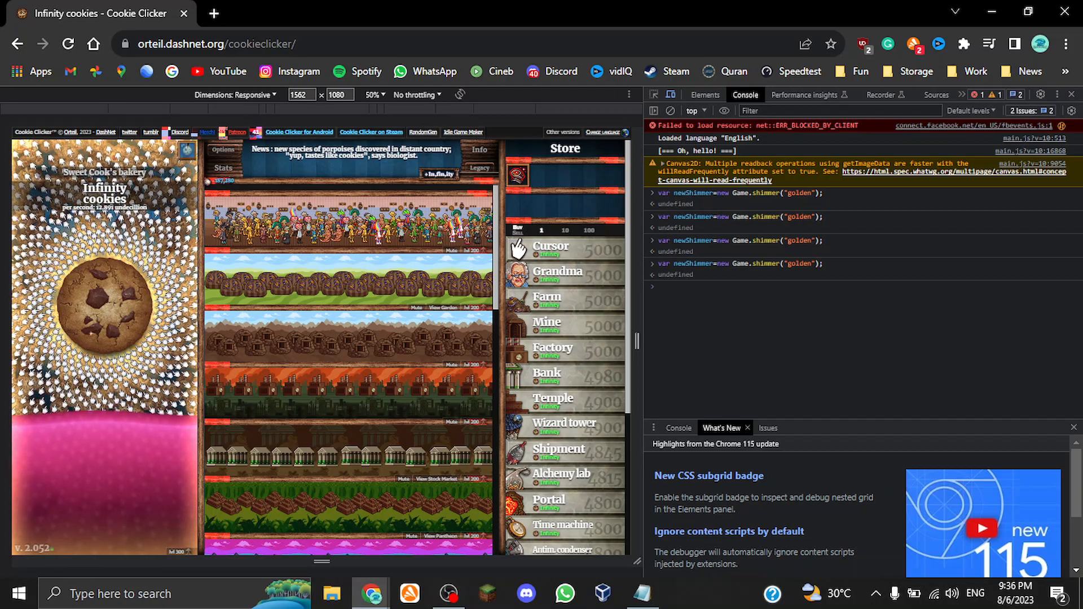
{"action": "left_click", "coordinate": [104, 304]}
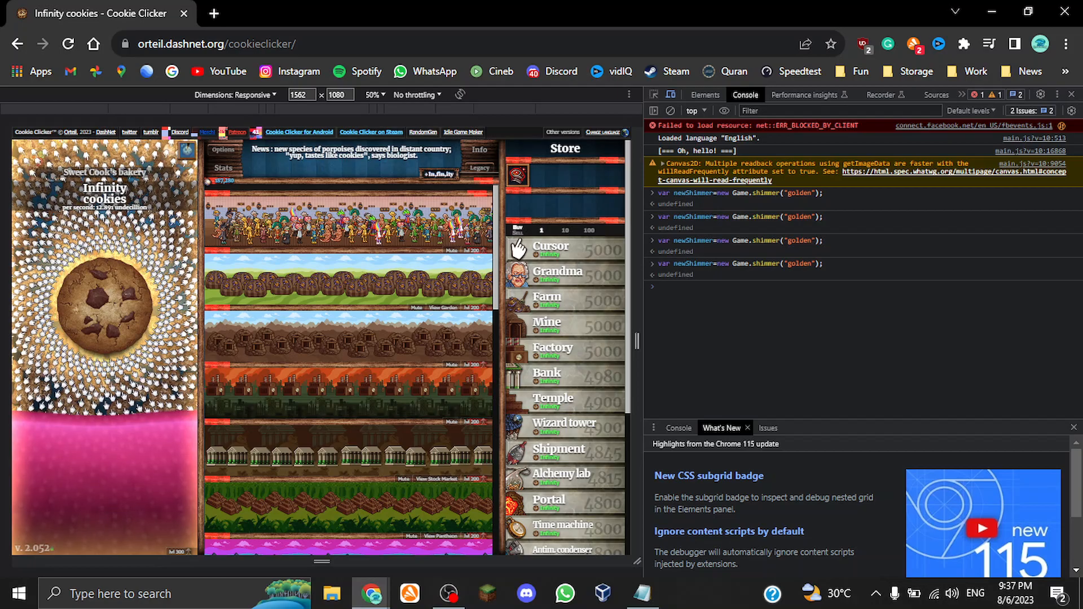
{"action": "left_click", "coordinate": [103, 304]}
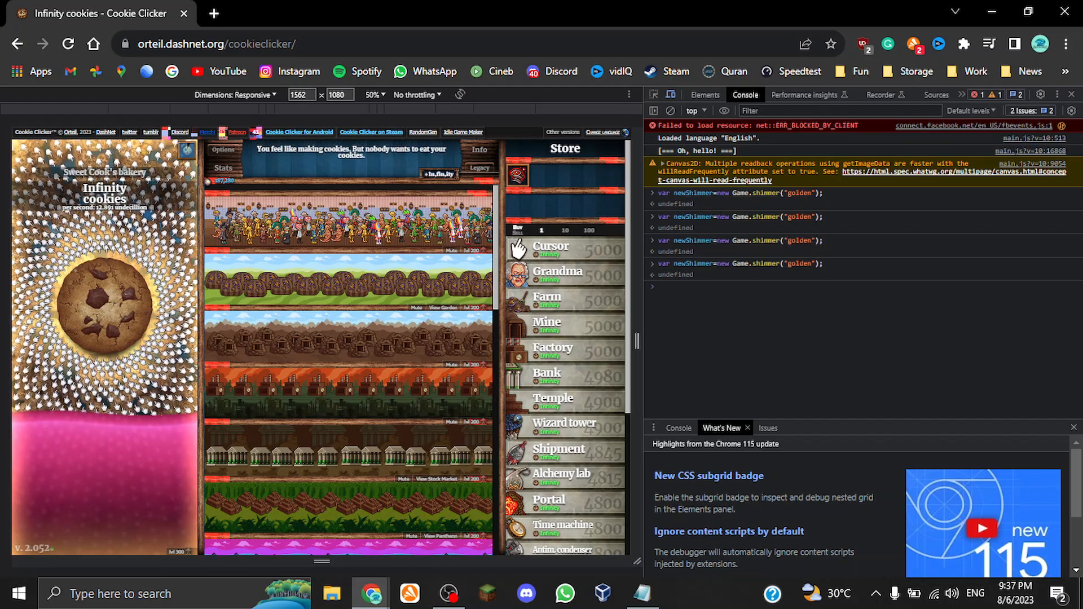
{"action": "left_click", "coordinate": [104, 303]}
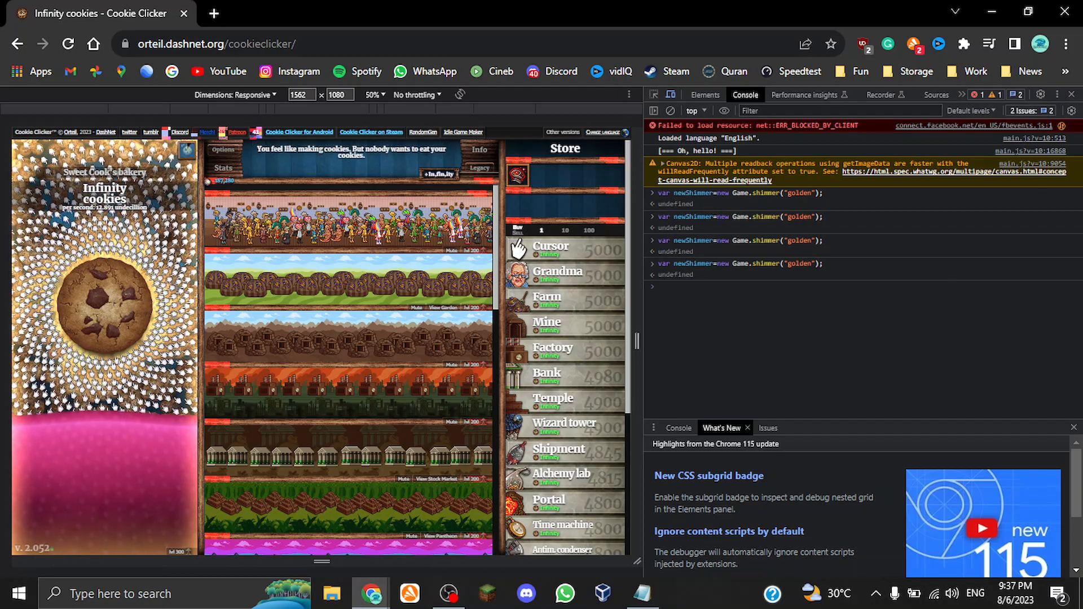
{"action": "left_click", "coordinate": [103, 303]}
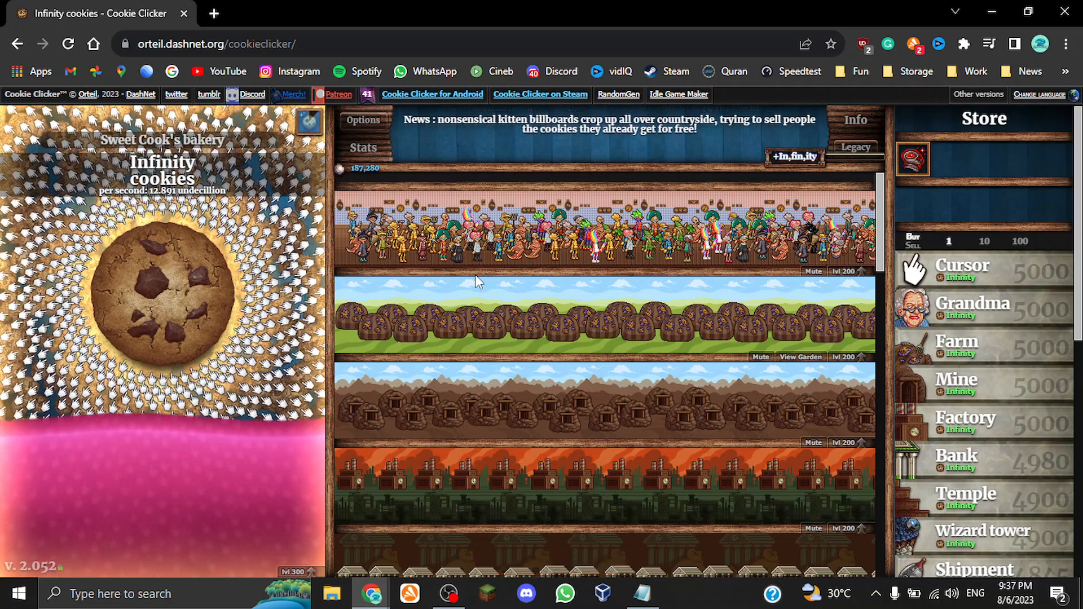
Click around the full-screen bakery view after closing DevTools
{"action": "left_click", "coordinate": [162, 291]}
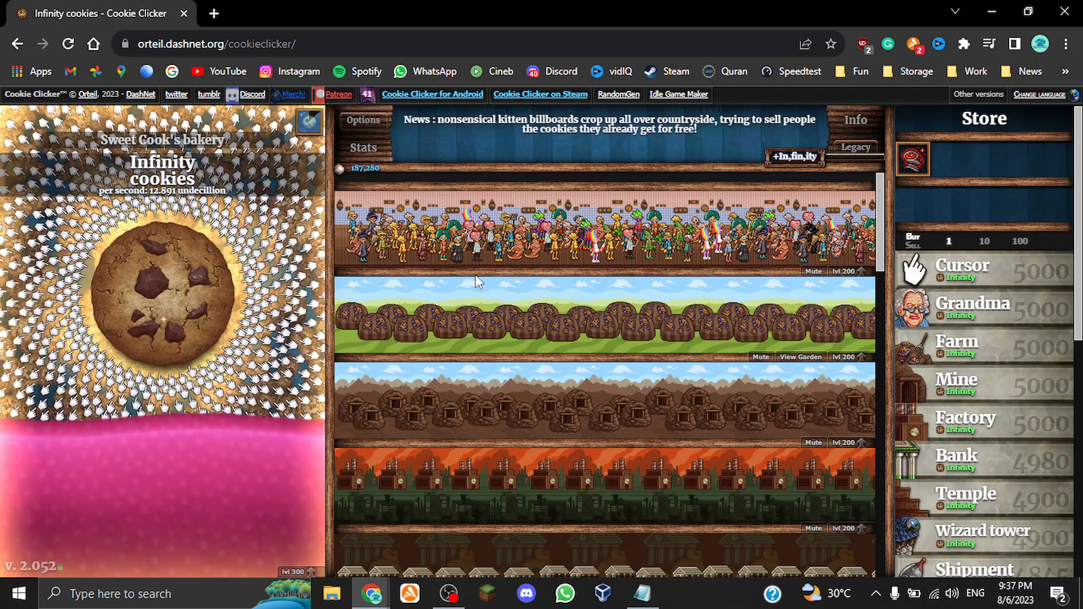
{"action": "left_click", "coordinate": [163, 290]}
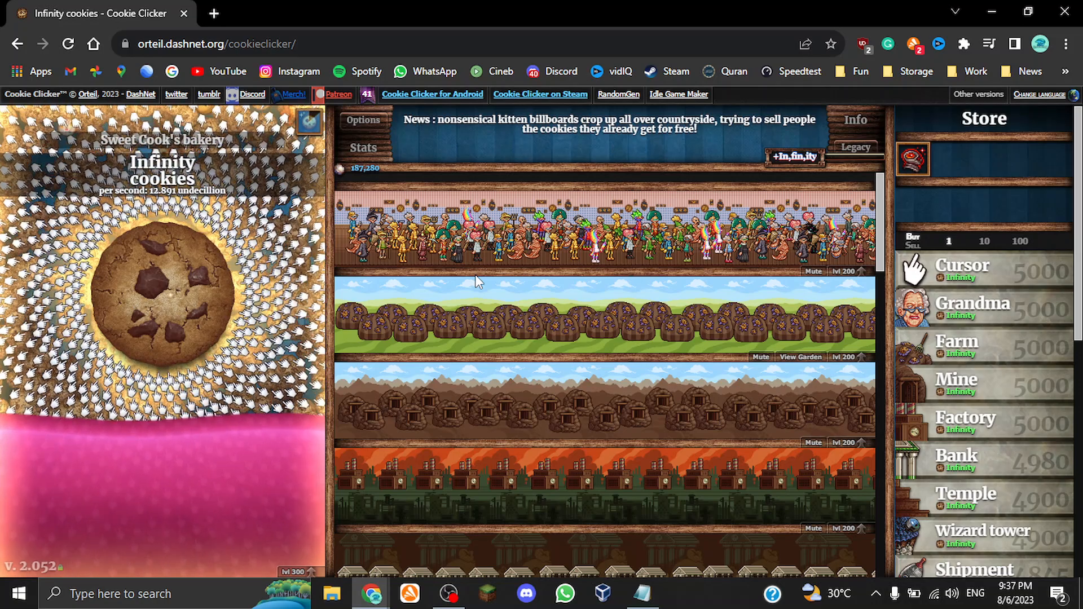
{"action": "left_click", "coordinate": [161, 290]}
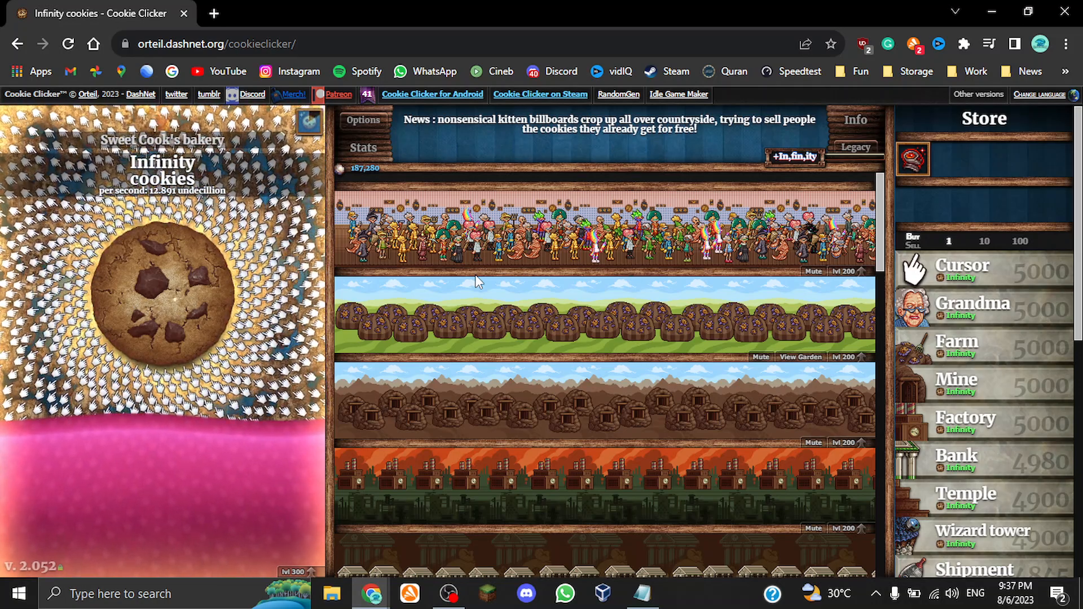
{"action": "left_click", "coordinate": [163, 311]}
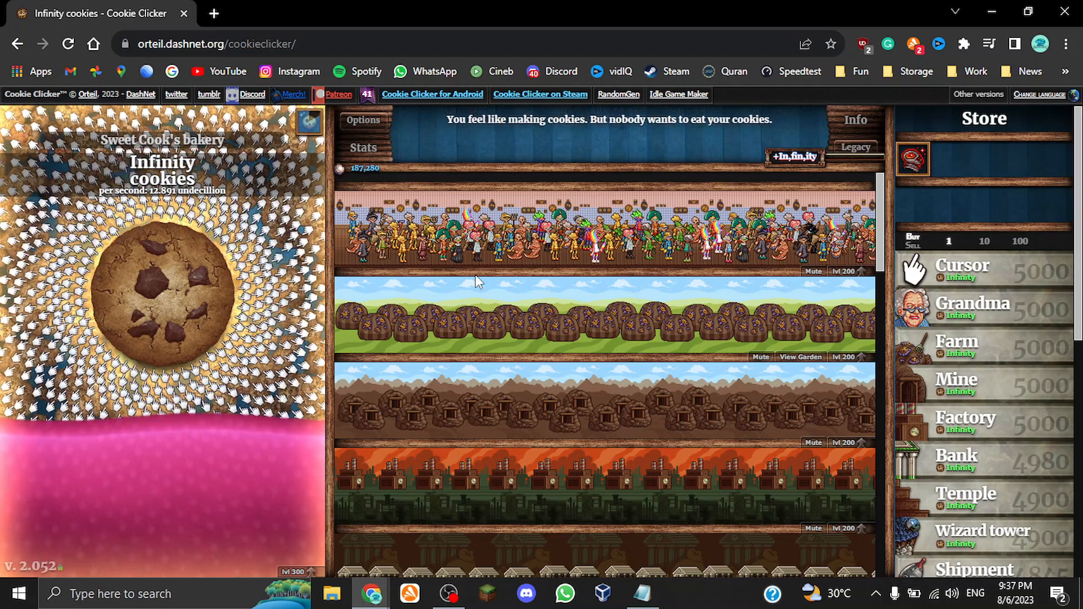
{"action": "left_click", "coordinate": [162, 297]}
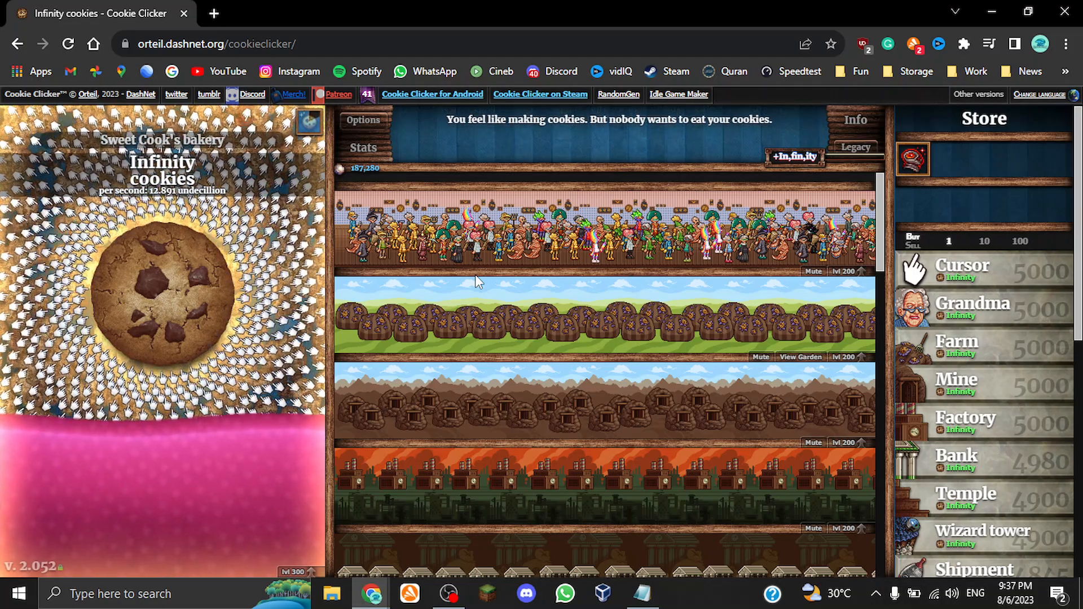
{"action": "left_click", "coordinate": [162, 297]}
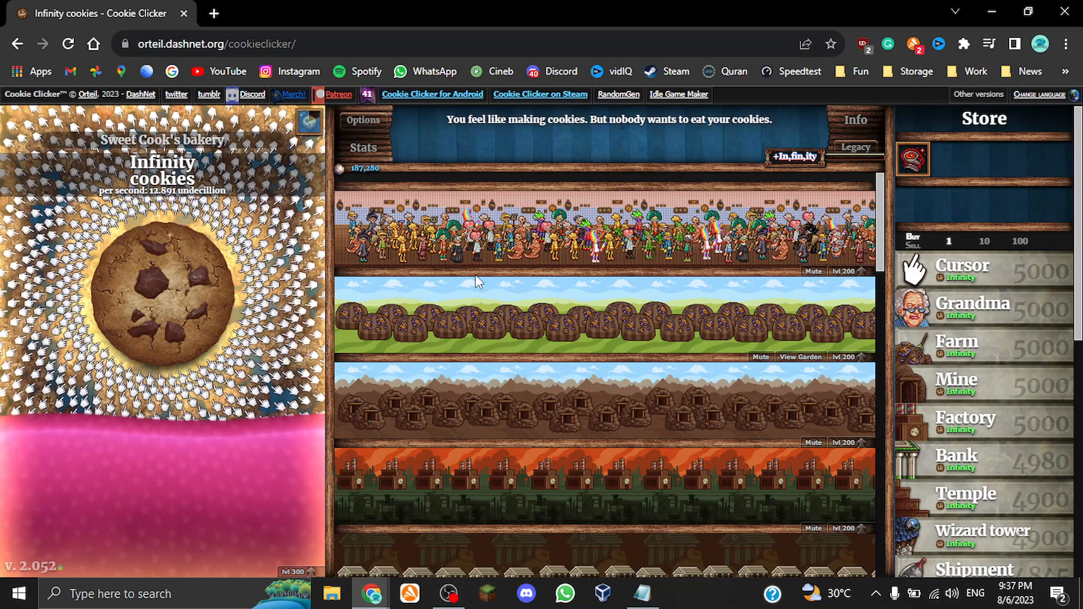